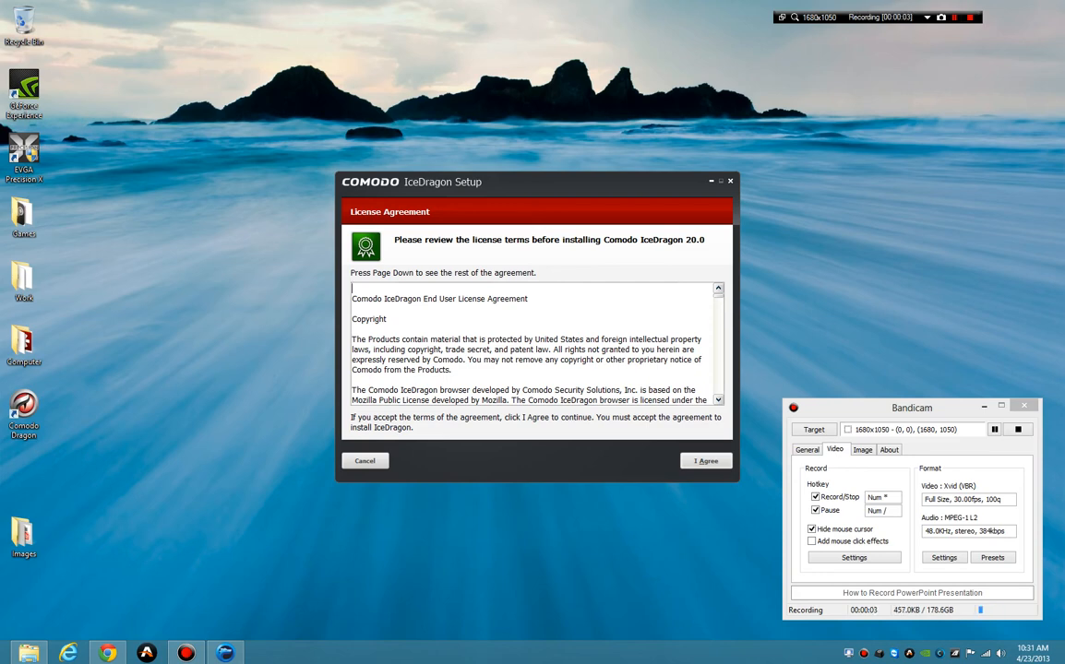
Accept the license, keep the default folder, skip import, install with IceDragon-only SecureDNS and skip the newsletter.
click(705, 461)
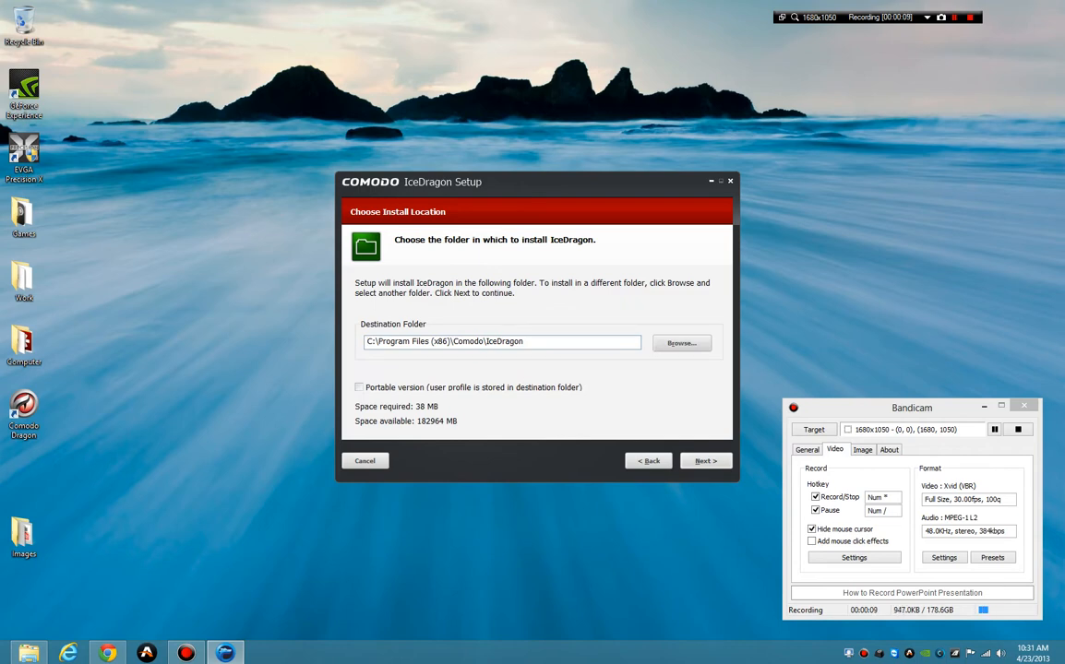
click(705, 462)
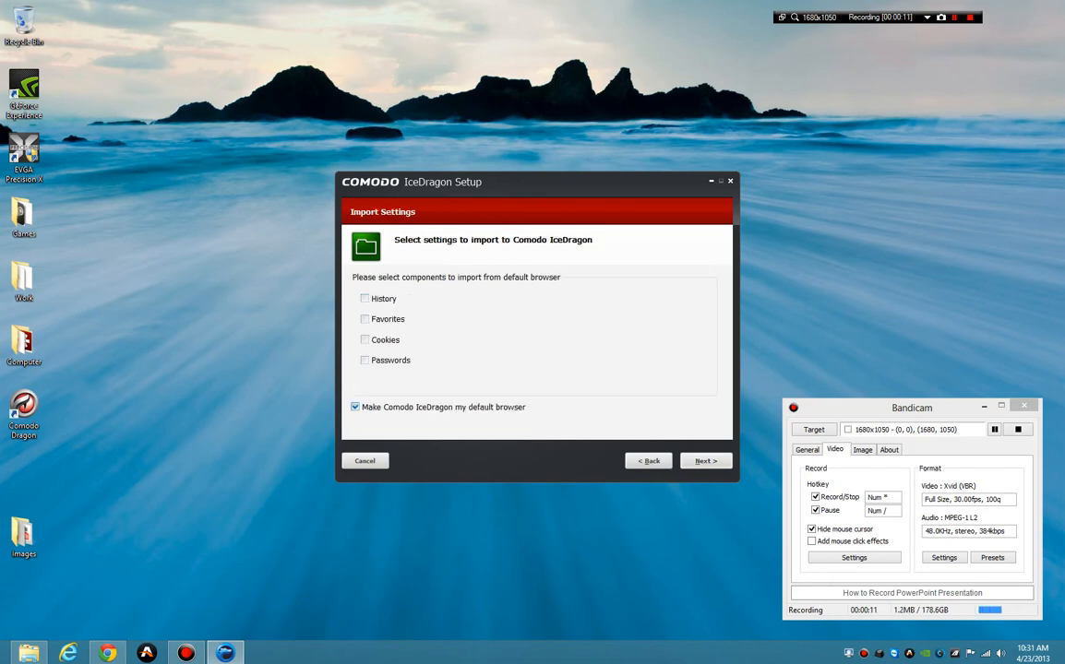
click(705, 461)
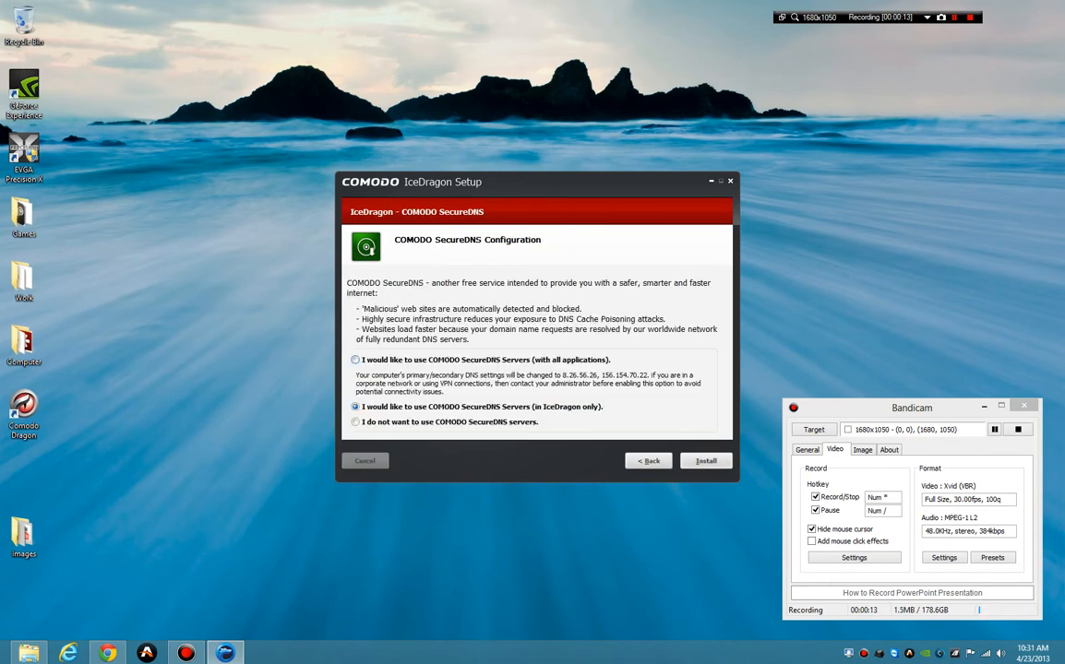
click(705, 462)
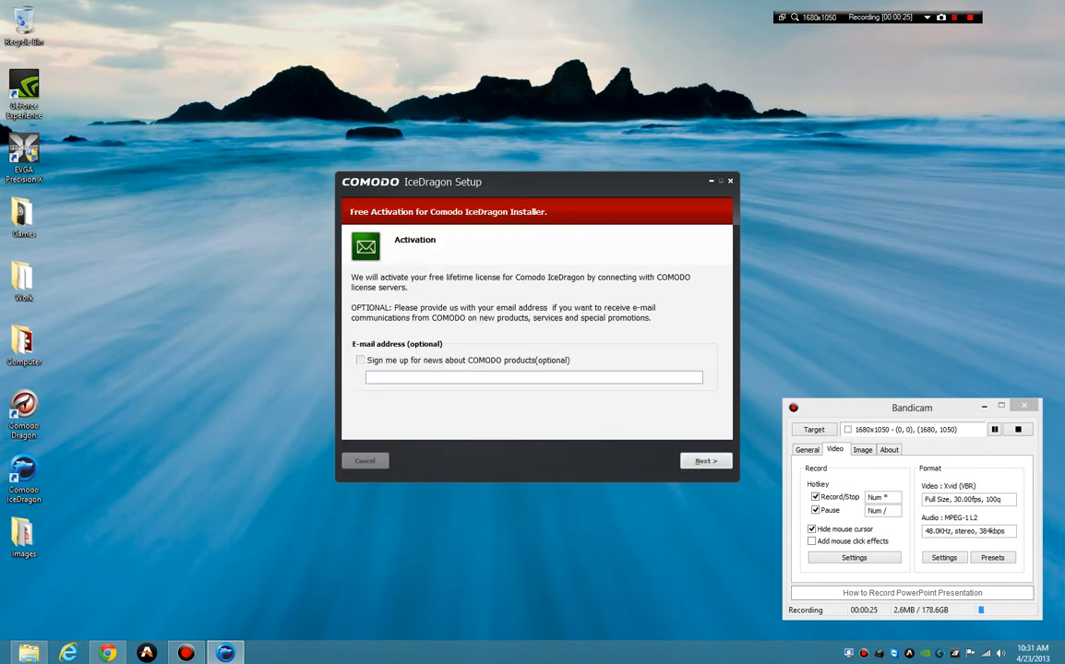
click(705, 461)
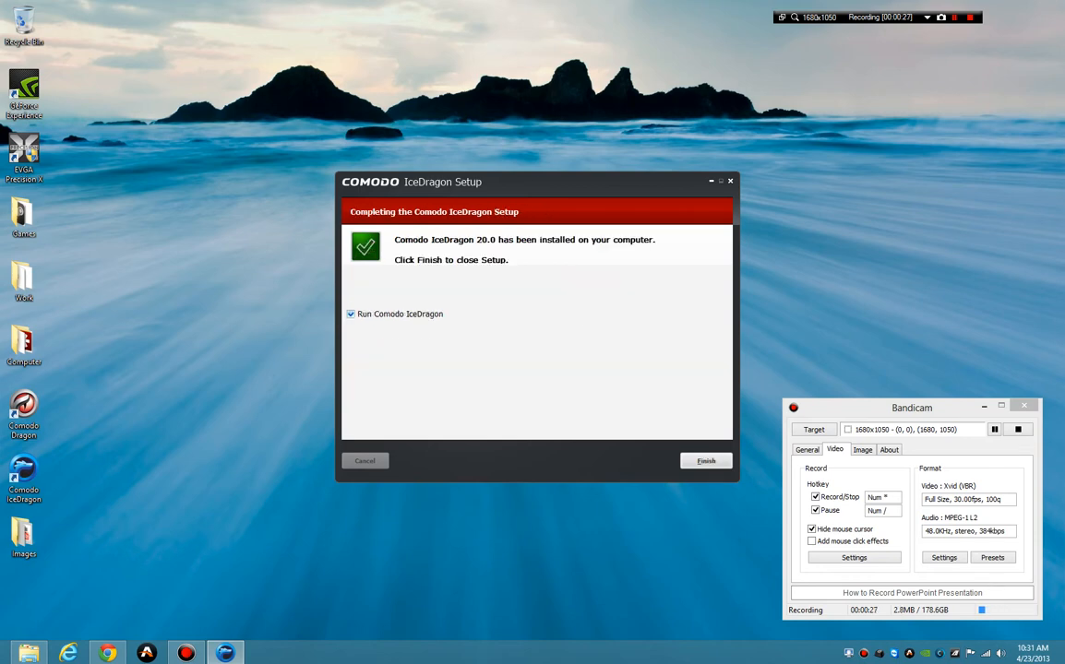
Finish setup to launch IceDragon and dismiss the default-browser question.
click(705, 461)
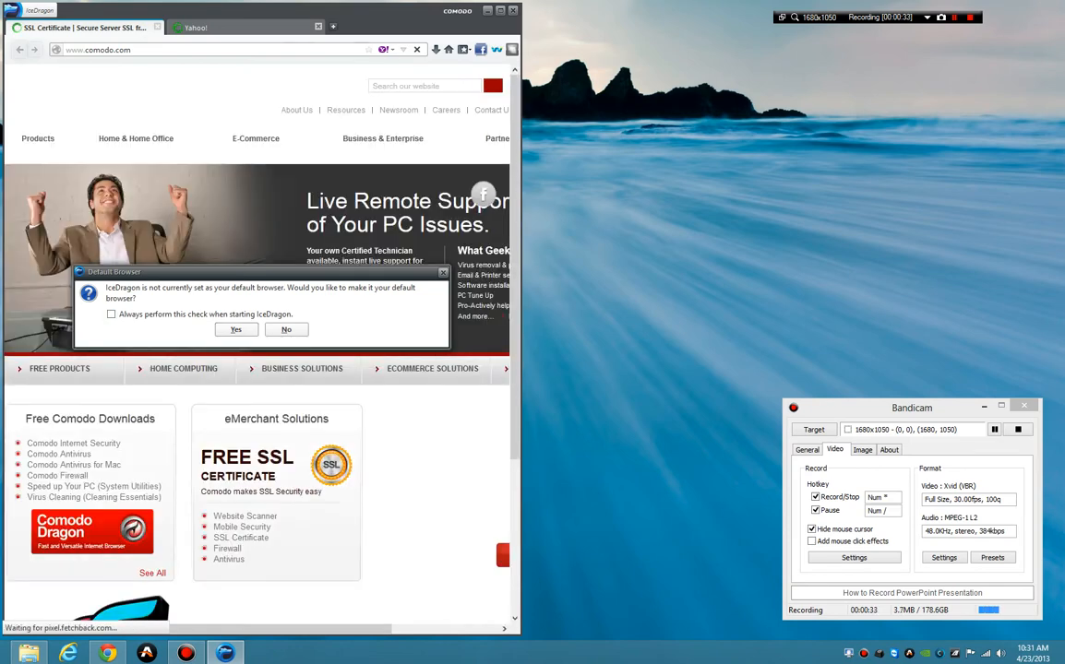
click(286, 328)
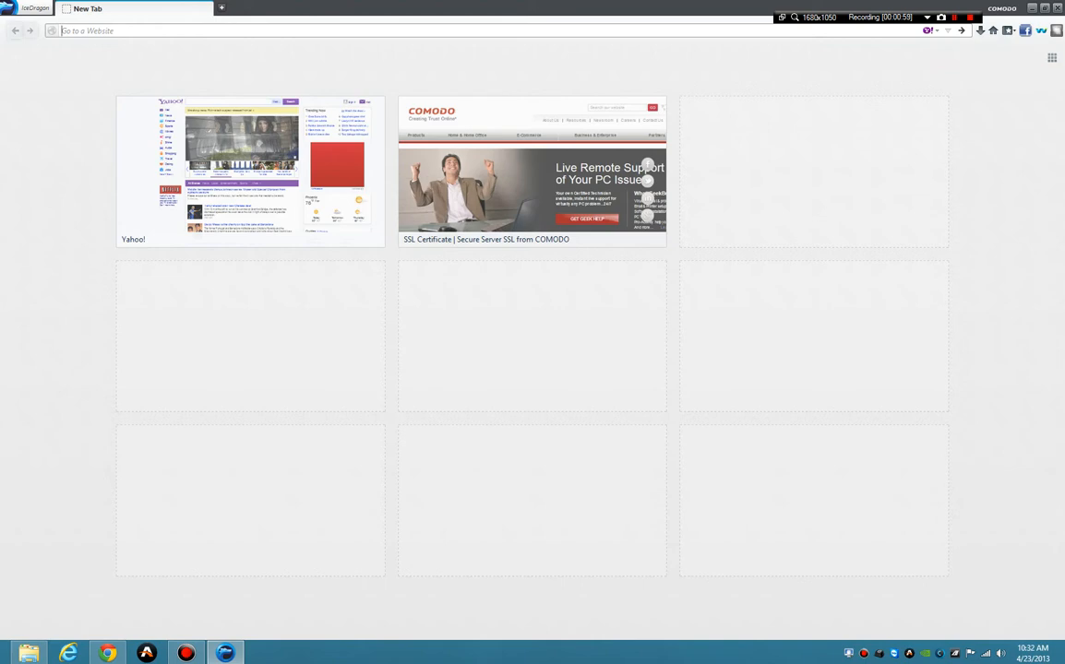
Visit thedailyexposition.blogspot.com and read down through its posts.
text(www.thedailyexposition.blogspot)
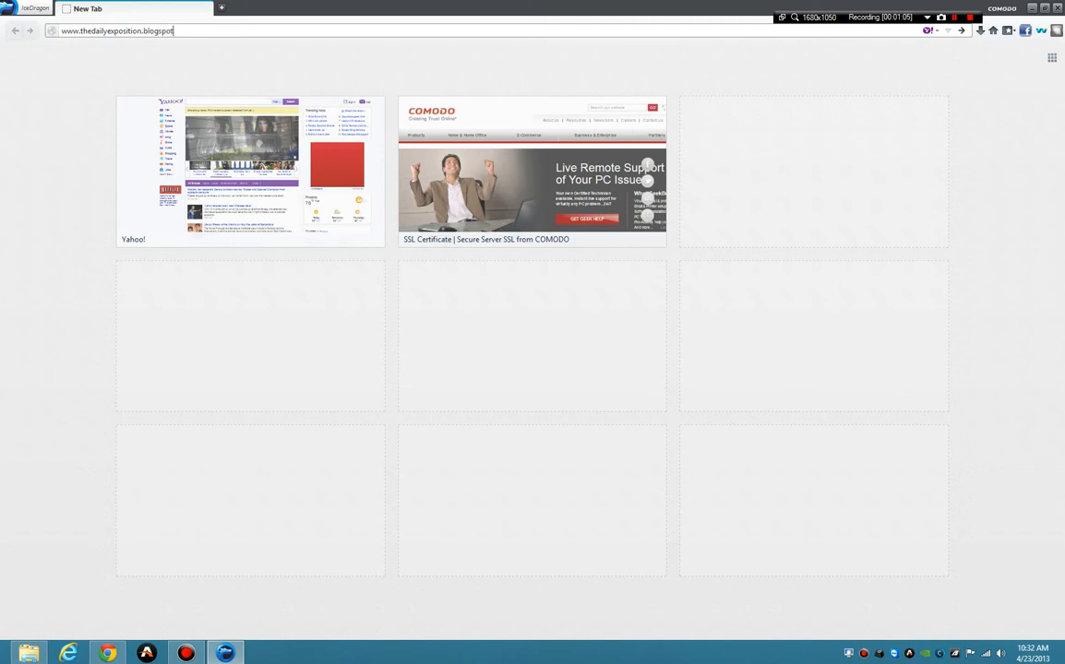
text(com)
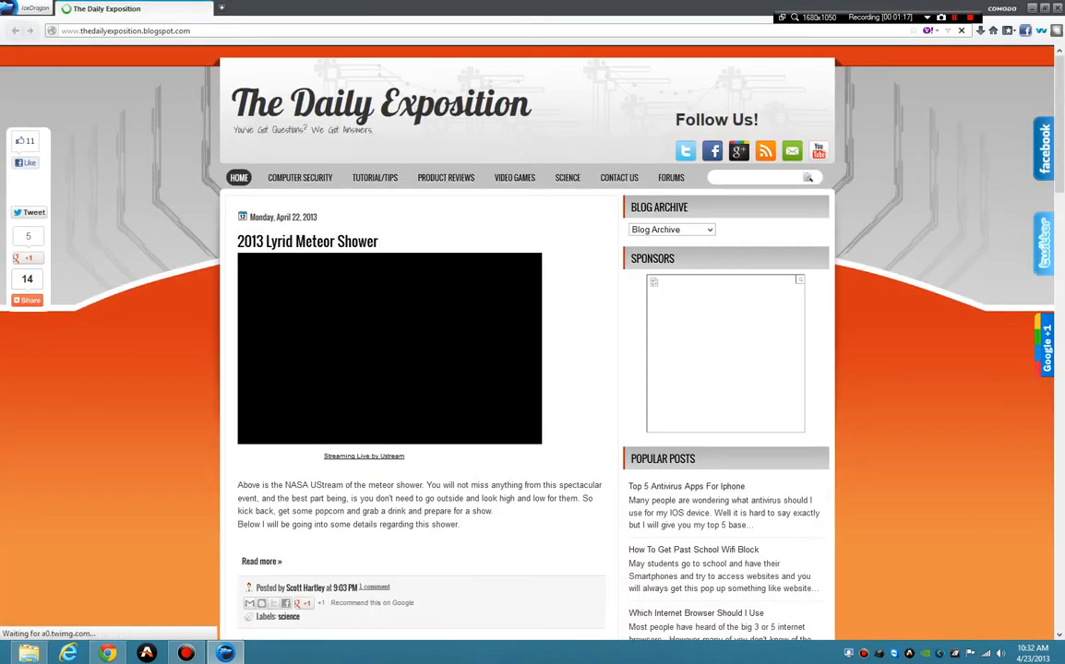
scroll(down, 3)
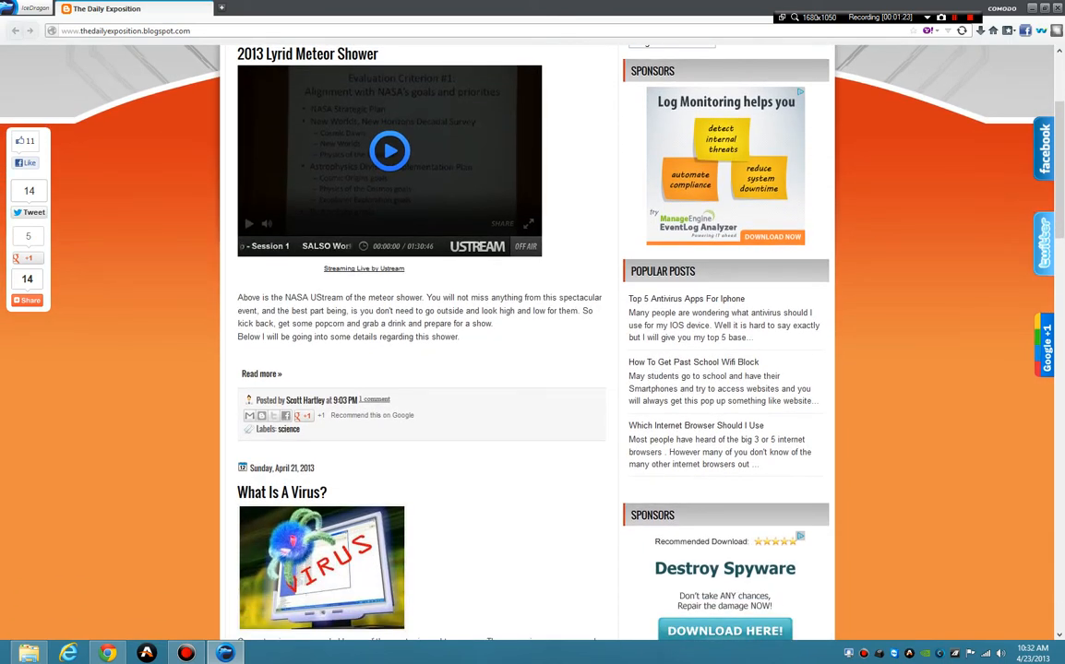
scroll(down, 3)
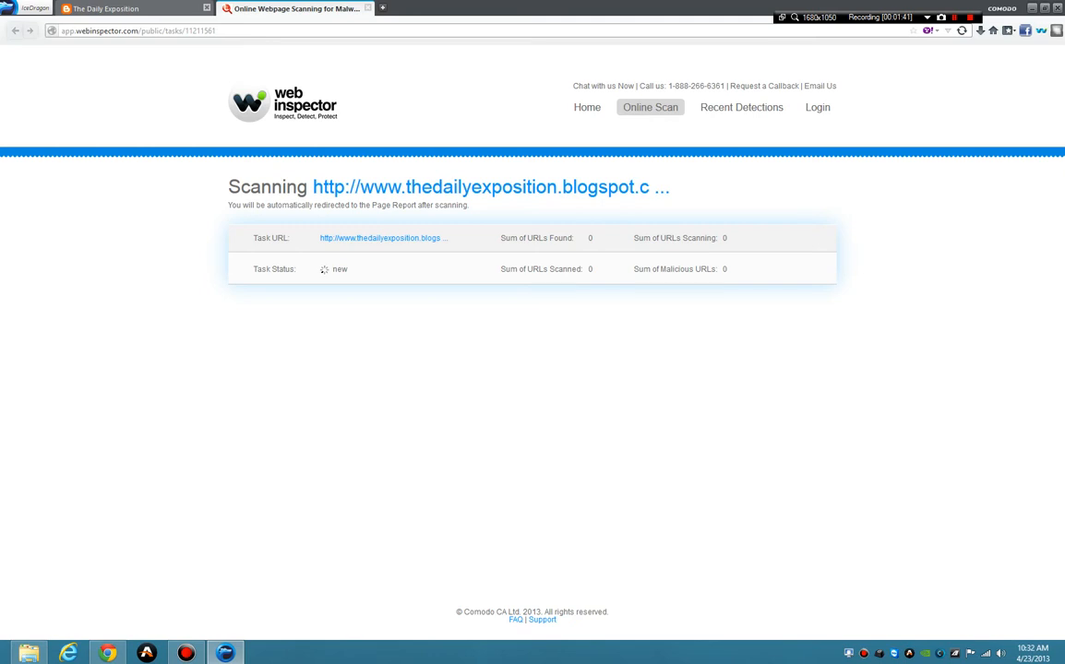
Let the Web Inspector scan of the blog start, then get a fresh blank tab.
click(930, 29)
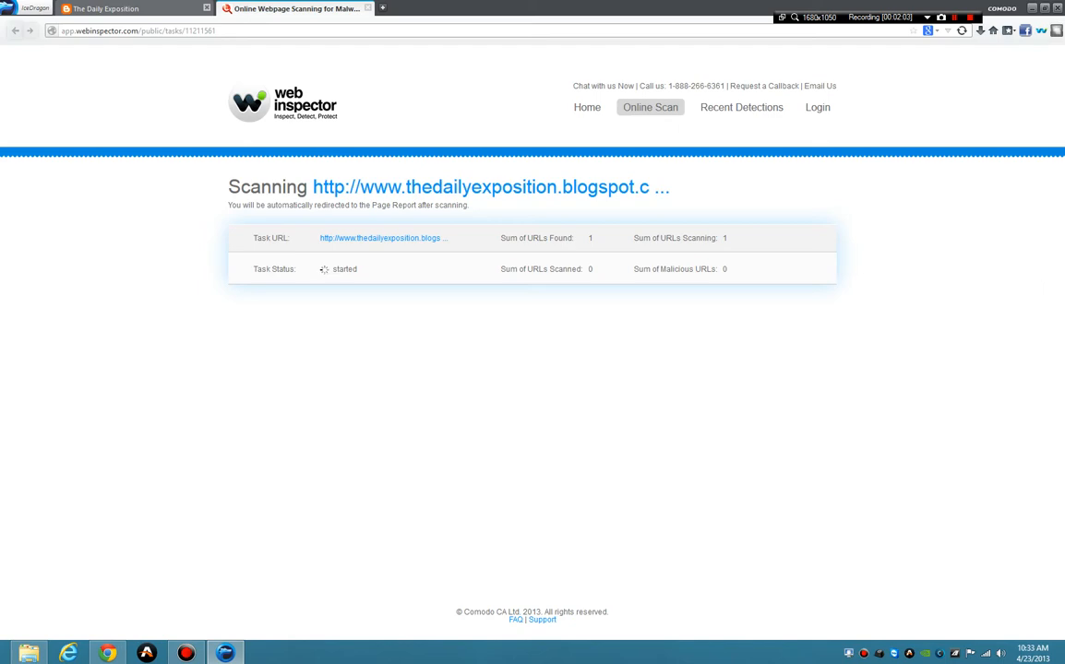
click(382, 8)
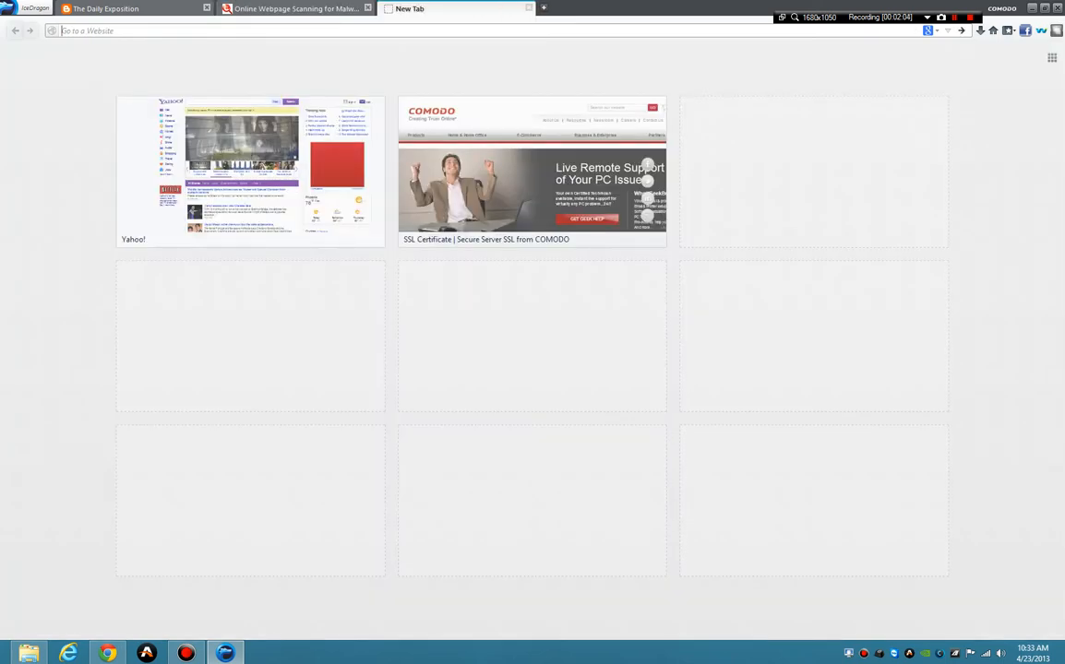
Run the Acid3 test (100/100), then load html5test.com showing 394 points plus 10 bonus.
text(acid3.acidtests.org)
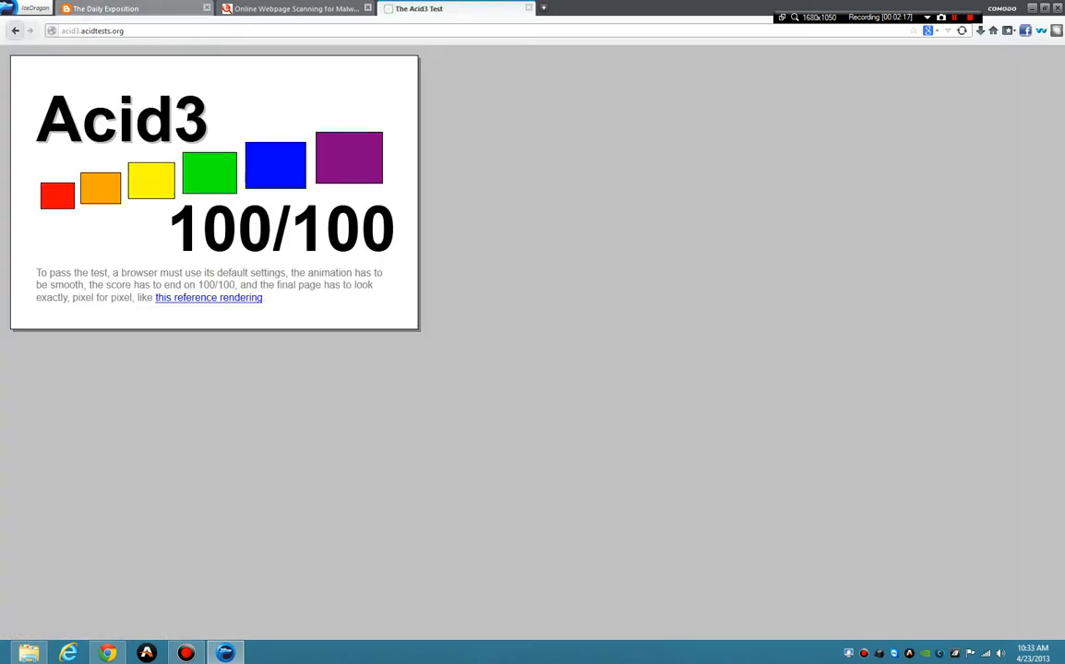
text(html5test.com)
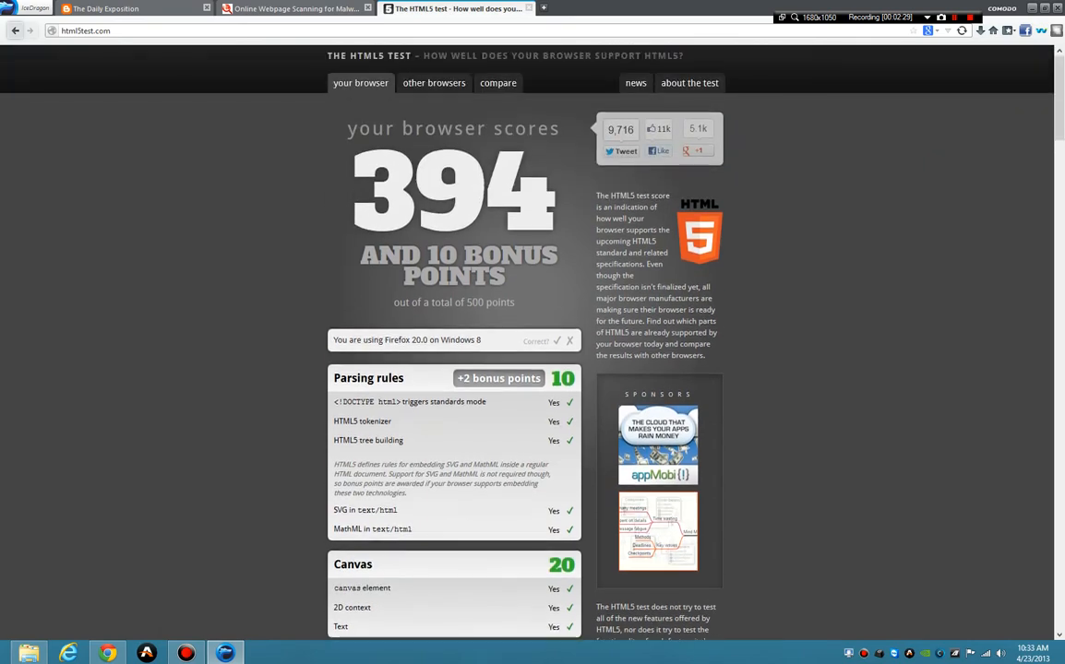
Leave the HTML5 test results for a new blank tab with the site thumbnails.
click(542, 7)
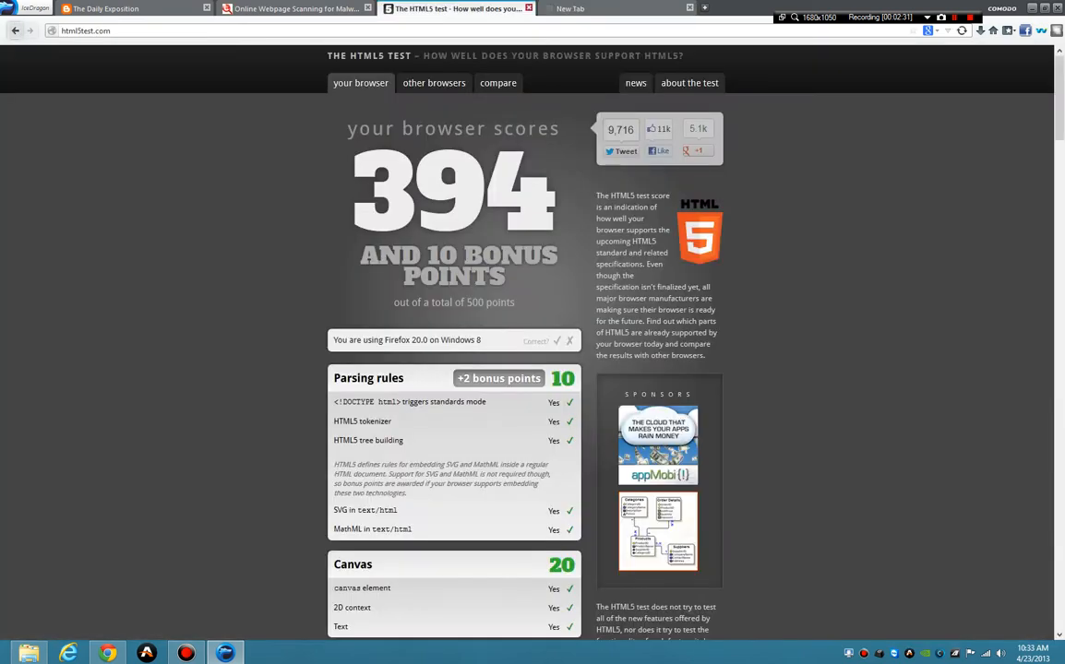
click(295, 7)
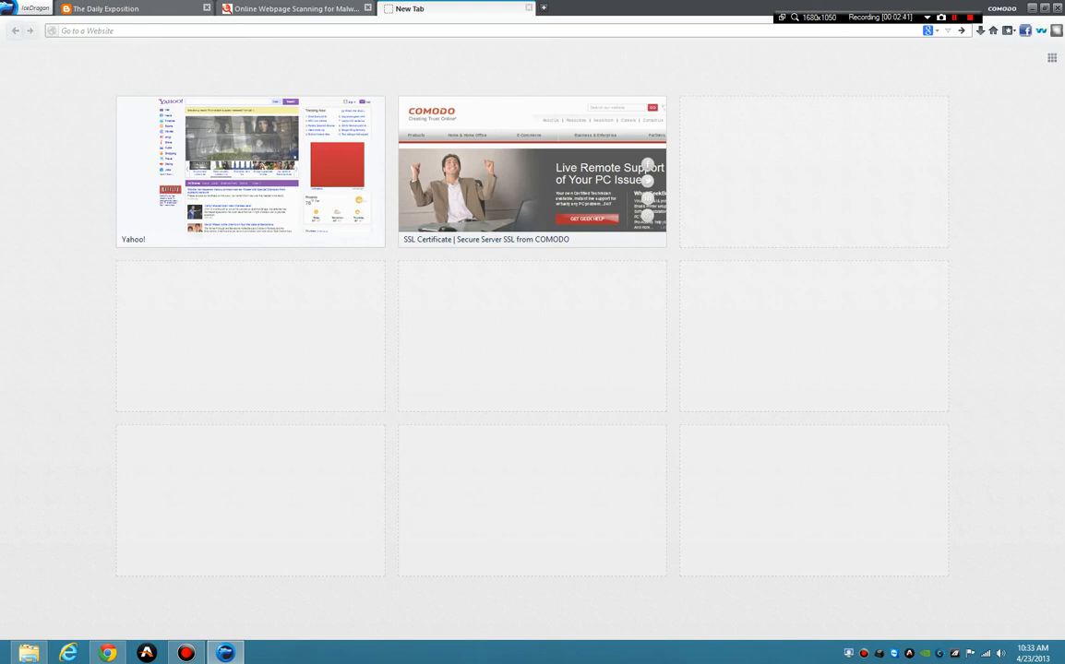
Run the Browserscope security tests to completion, then close that page back to Web Inspector.
text(b)
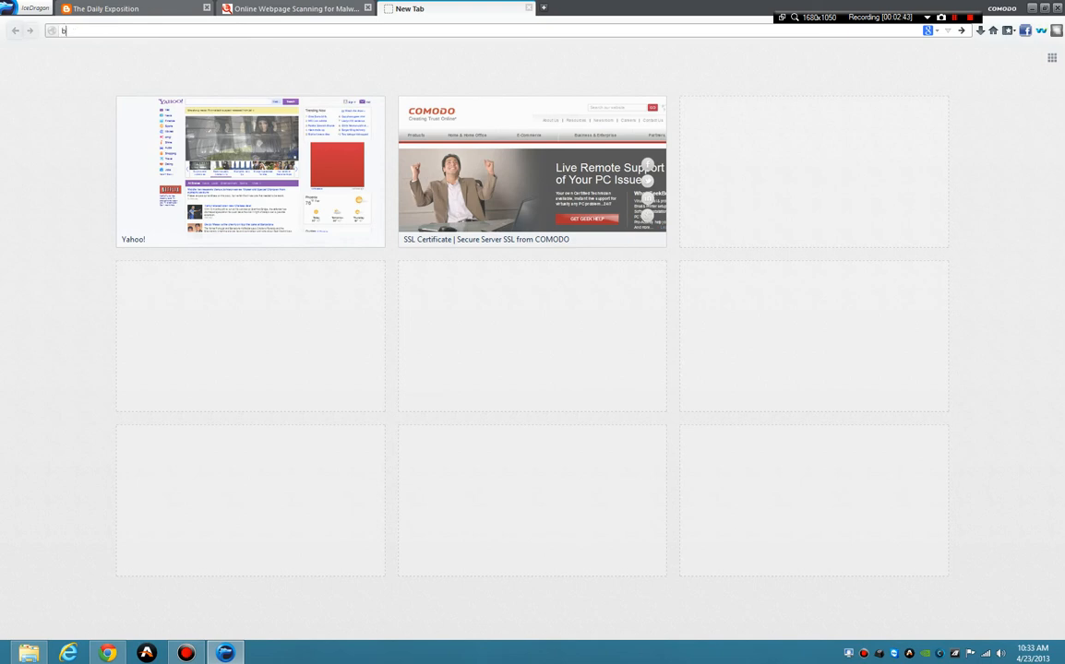
text(rowserscope.org)
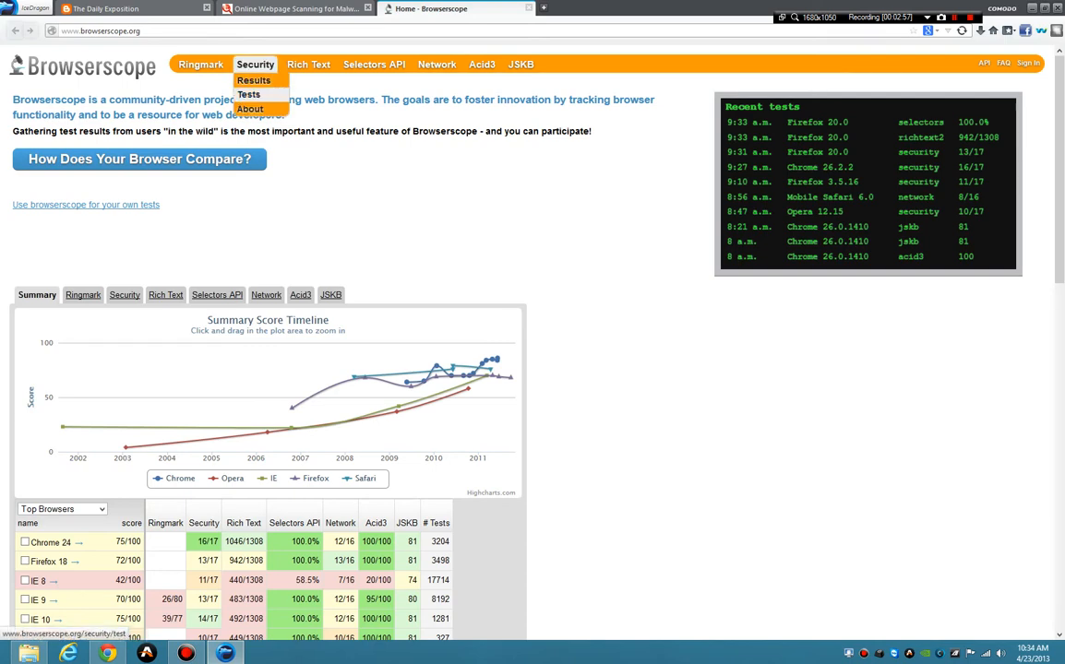
click(247, 95)
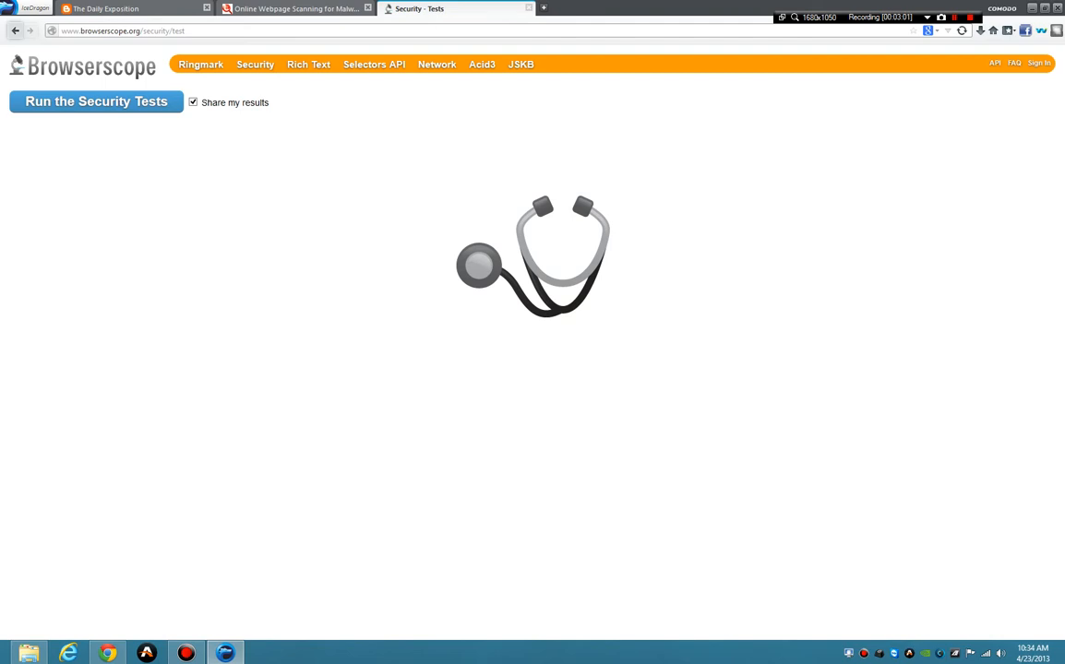
click(96, 102)
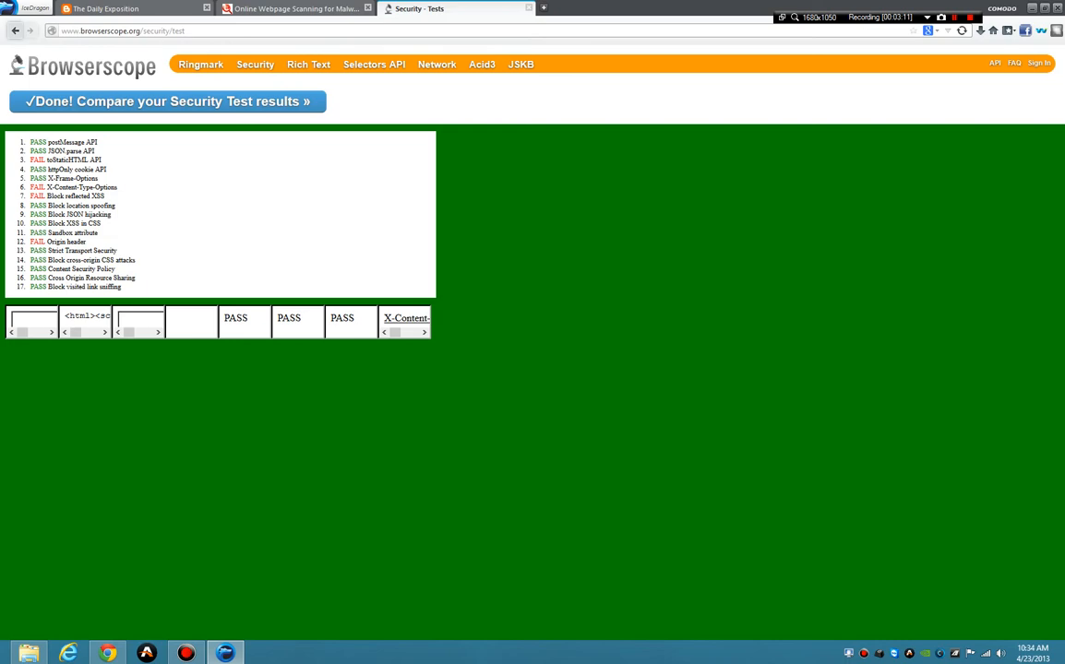
click(296, 7)
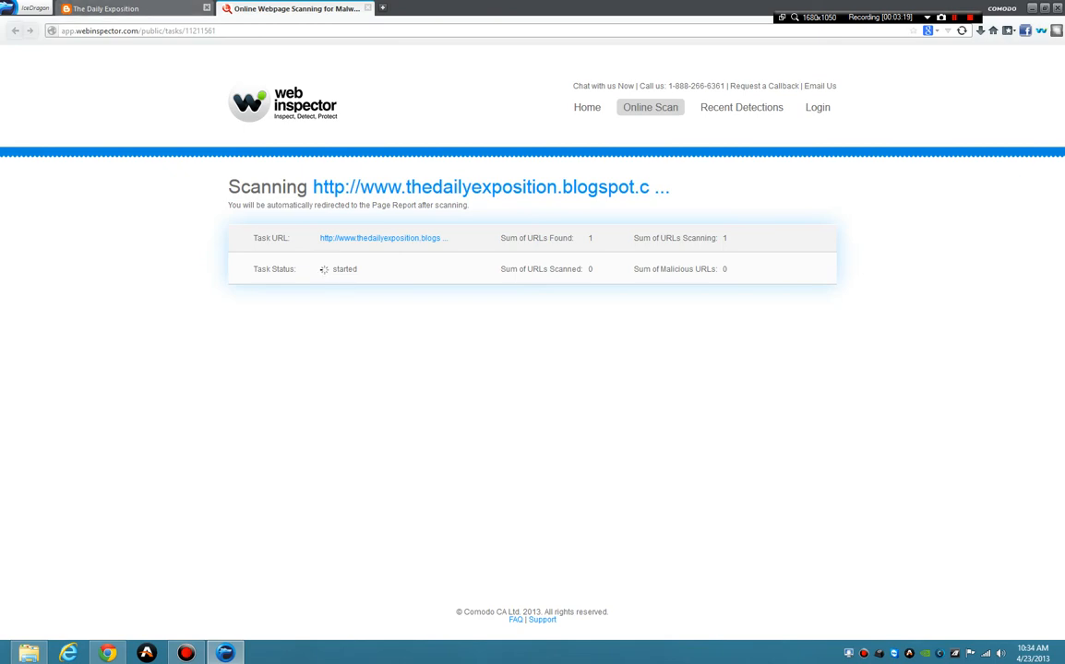
From the Comodo site add Internet Security Pro 2013 to the cart, review it, and pick out the Internet Security Complete name.
click(380, 7)
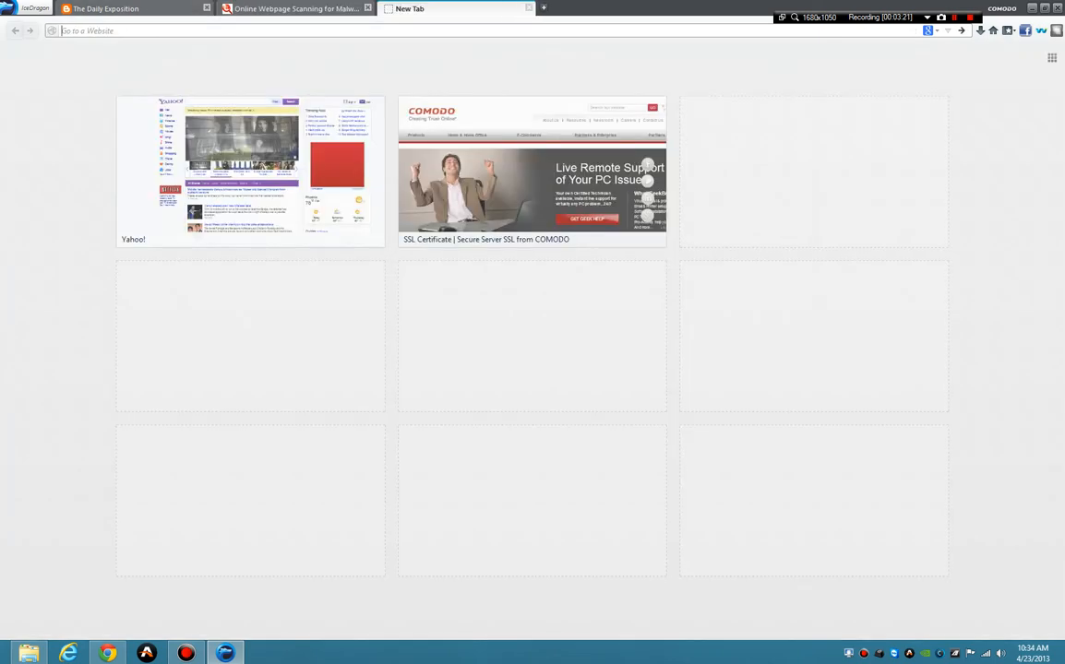
click(531, 190)
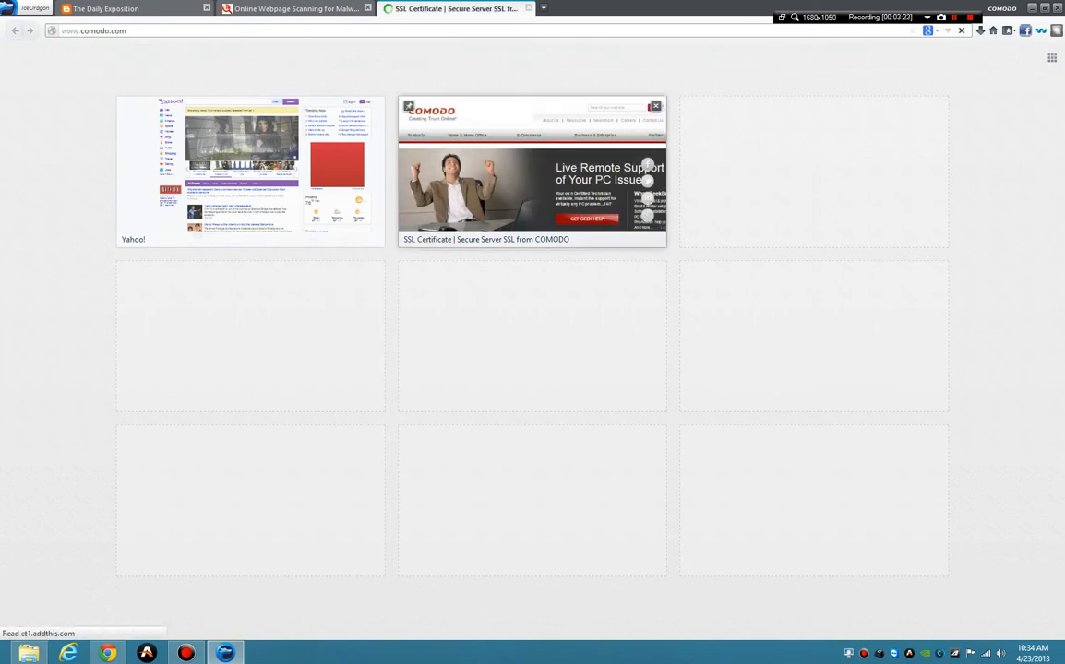
click(532, 170)
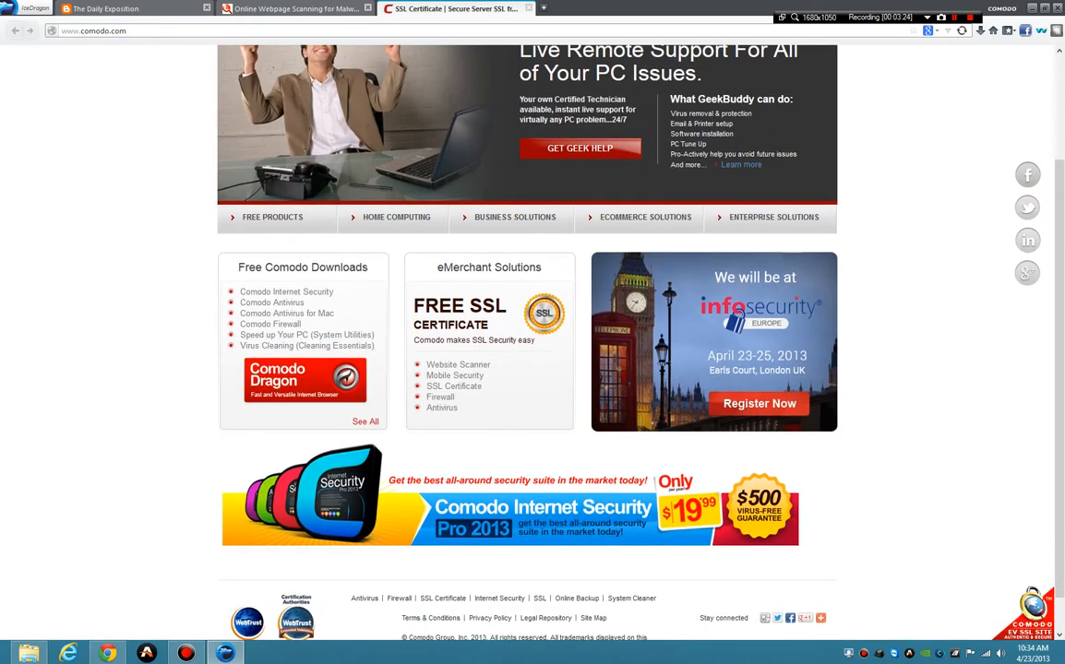
scroll(down, 3)
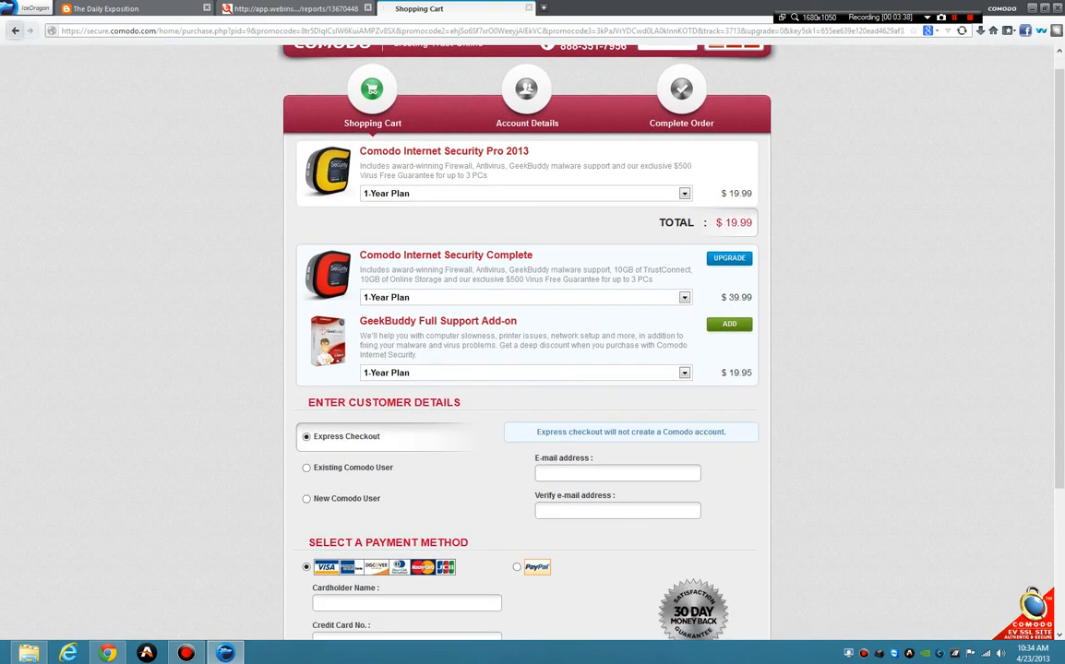
scroll(up, 3)
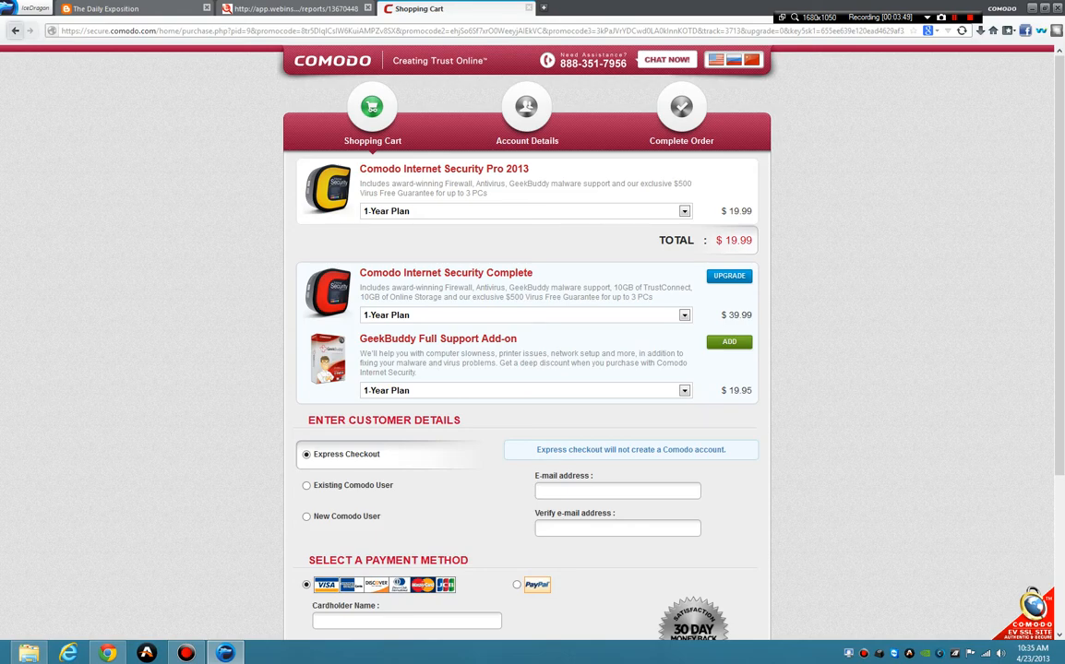
double_click(446, 273)
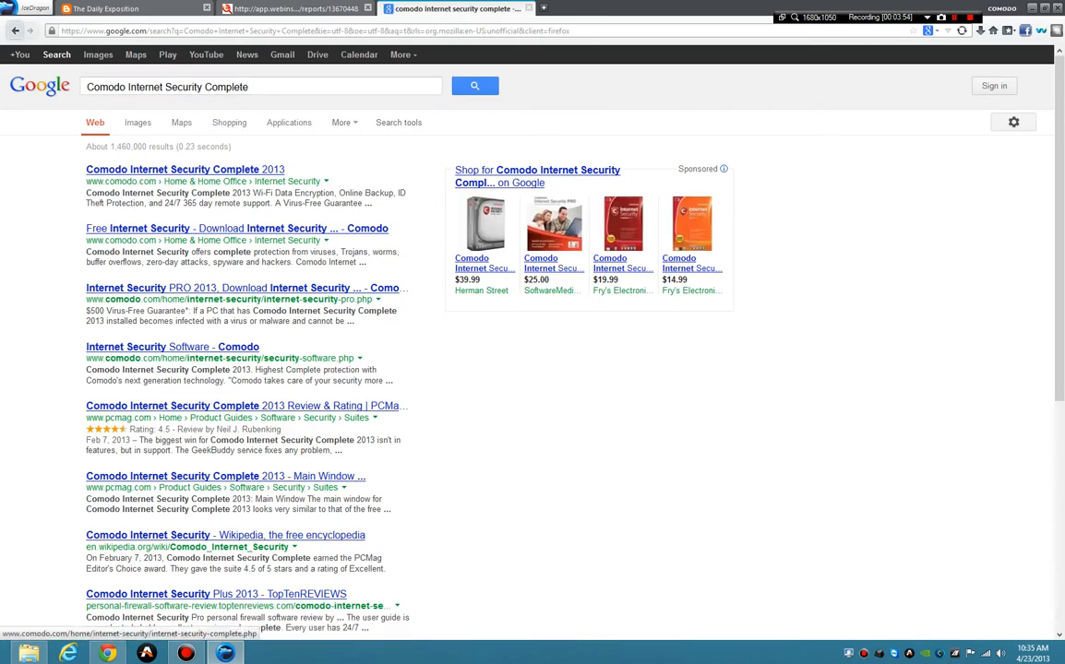
Read through the Comodo Internet Security Complete 2013 page, then return to the Web Inspector report.
click(184, 169)
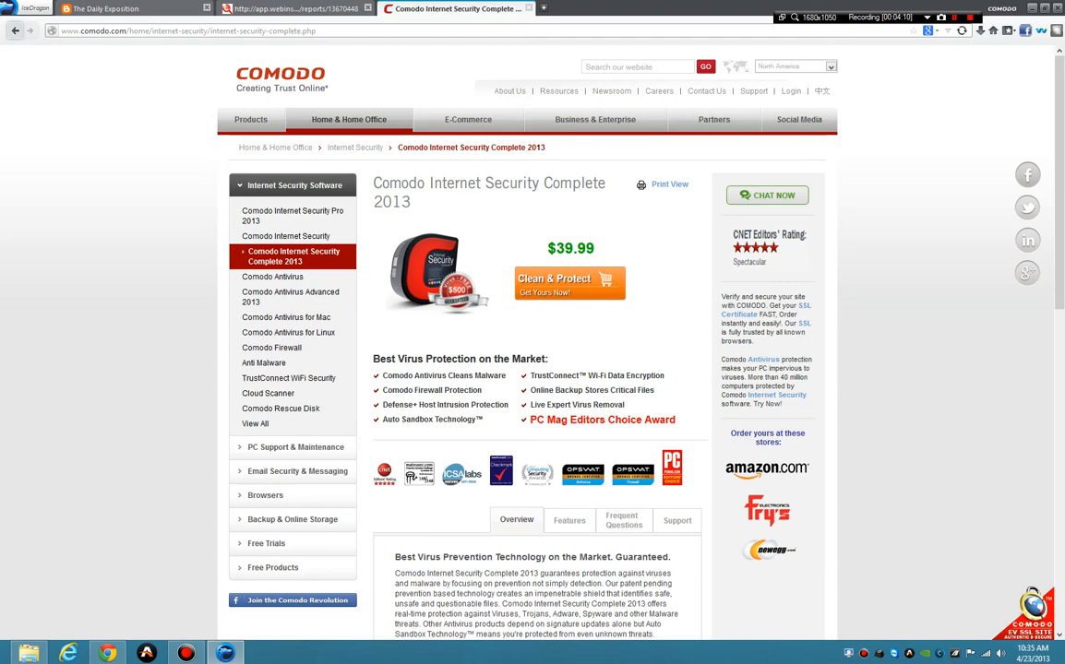
mouse_move(906, 17)
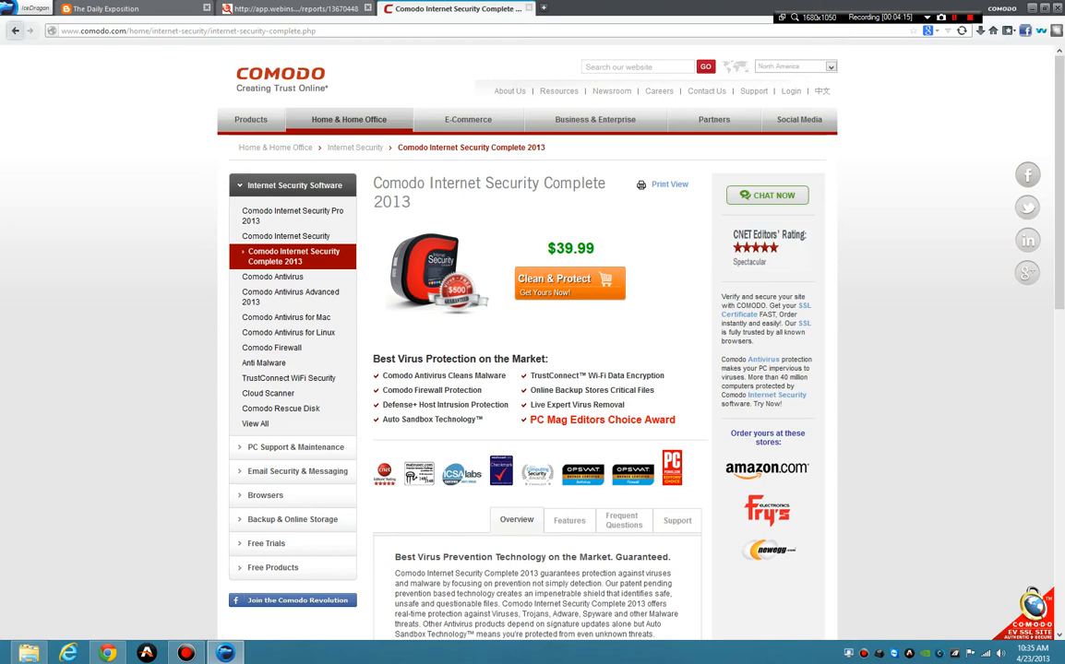
scroll(down, 3)
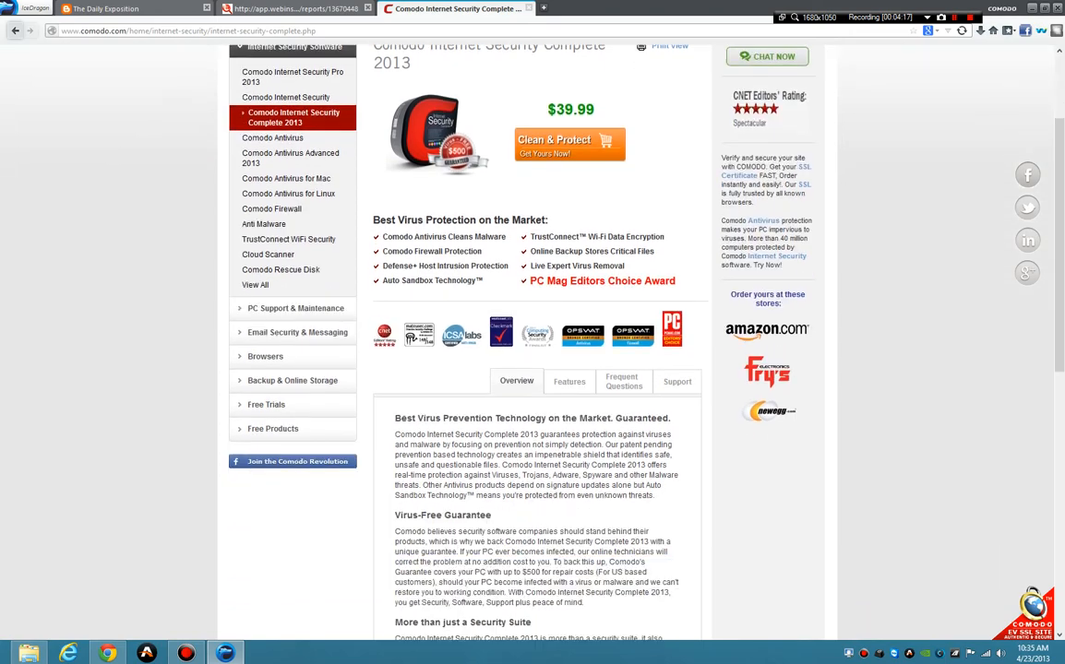
scroll(down, 3)
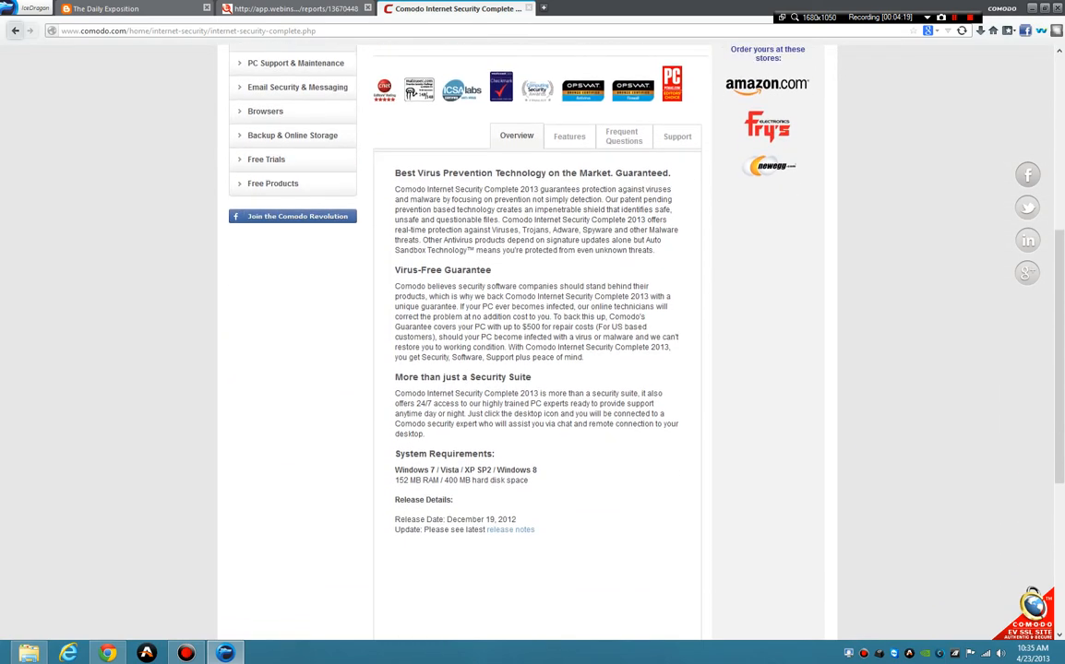
scroll(up, 3)
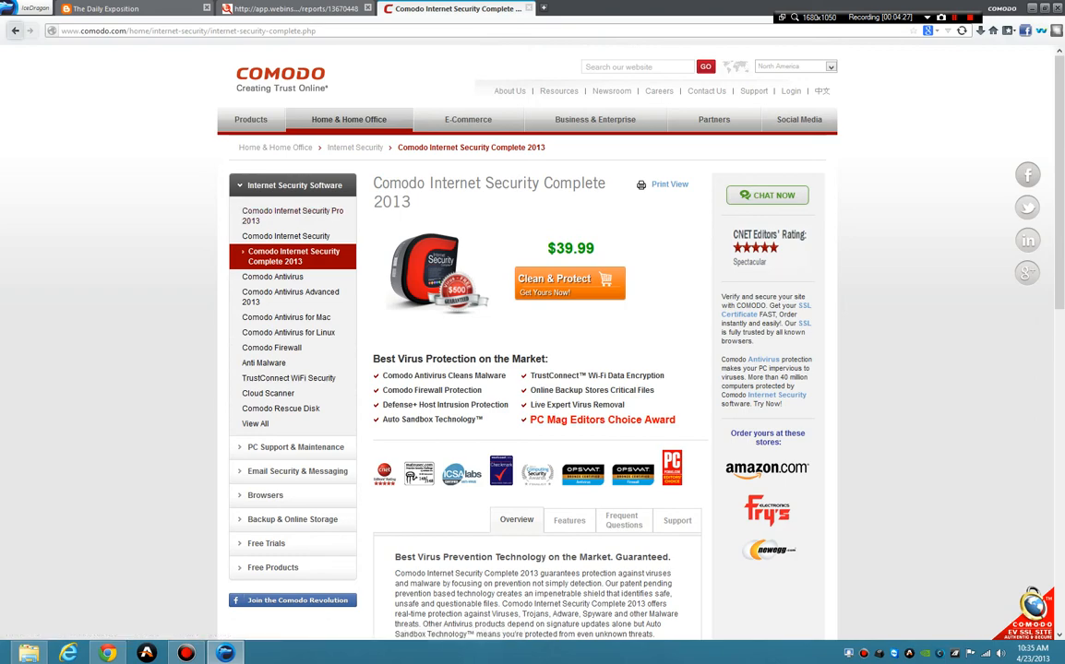
click(295, 8)
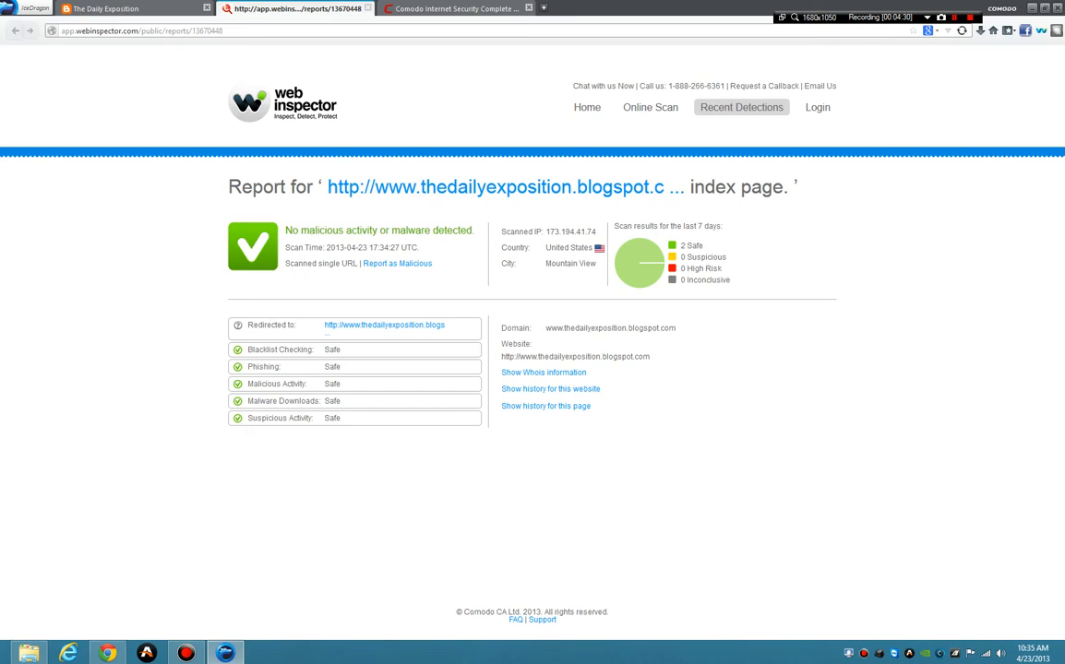
mouse_move(383, 325)
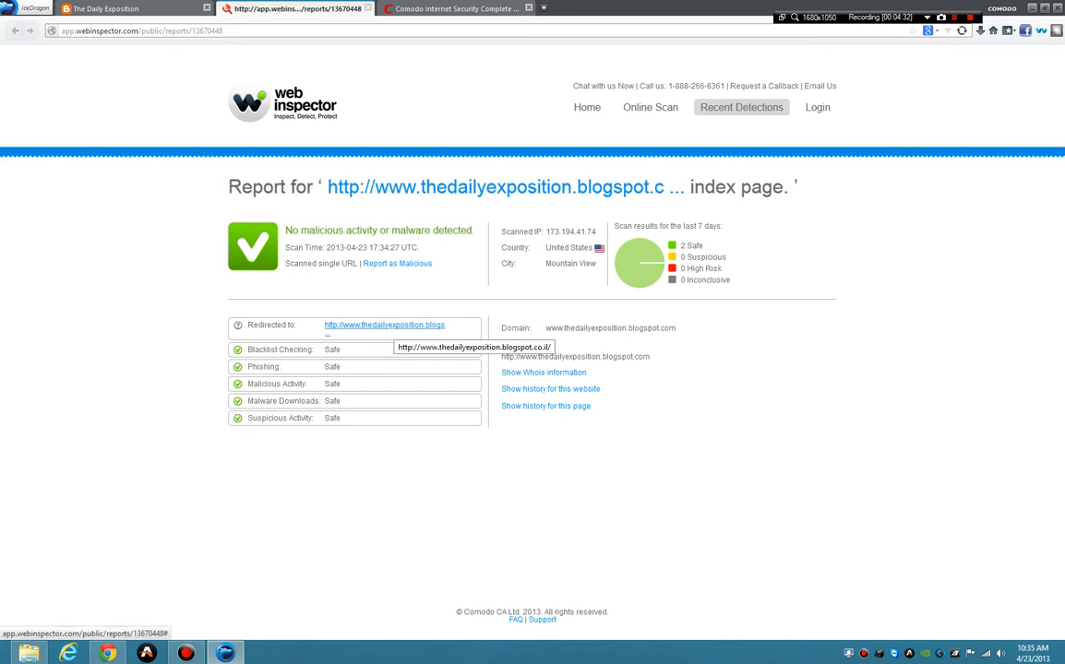
Follow the report's 'Redirected to' link to The Daily Exposition blog and browse it.
right_click(384, 325)
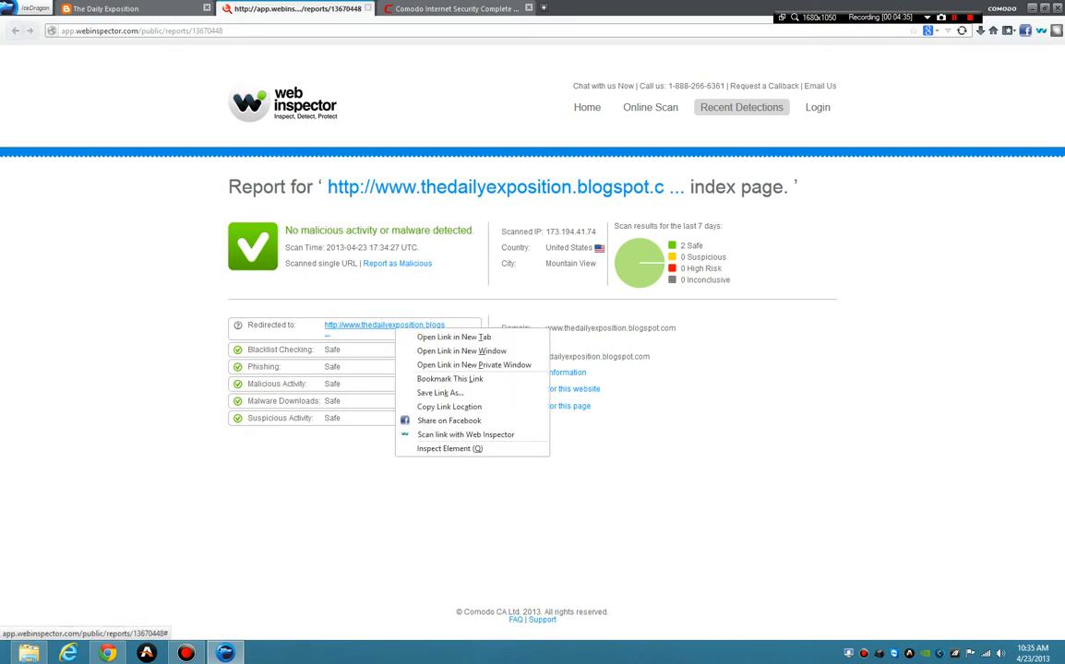
click(454, 336)
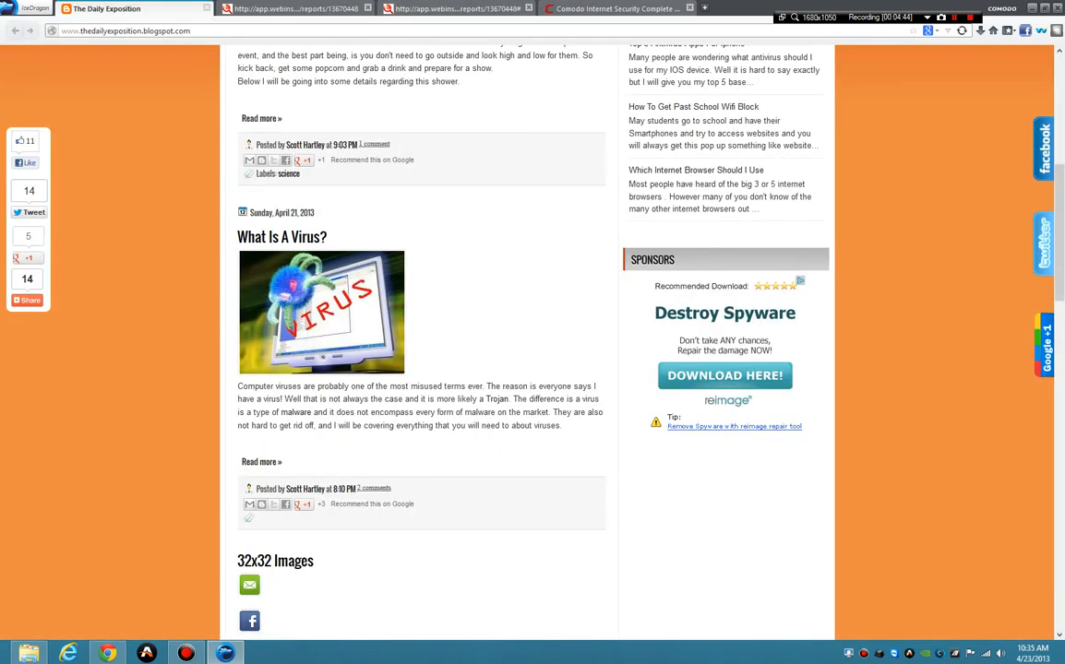
click(126, 29)
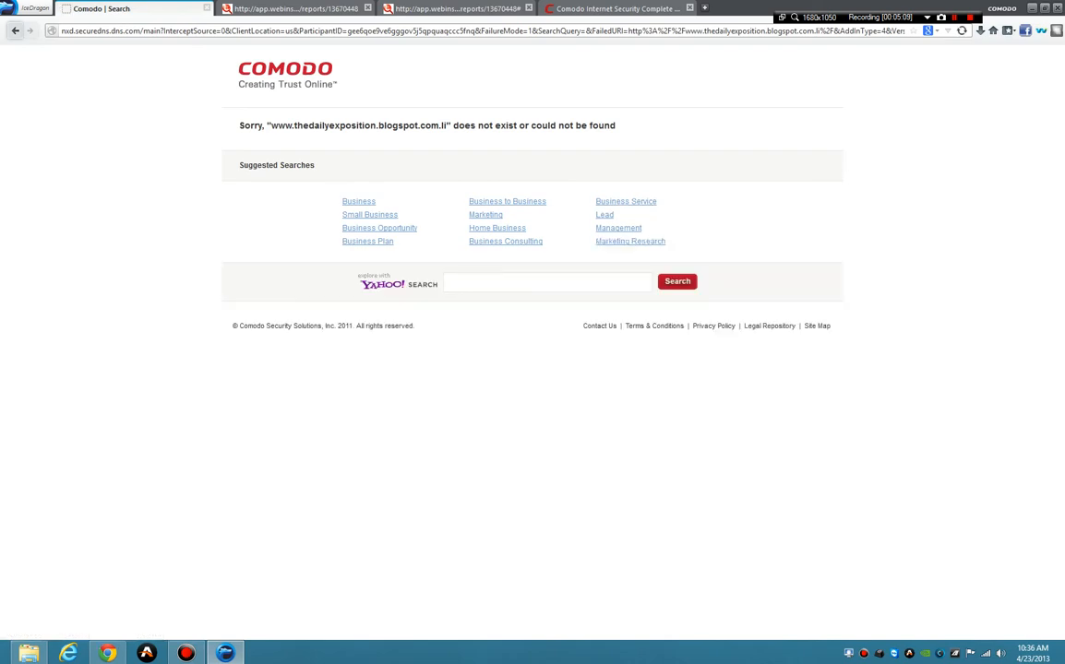
text(www.thedailyexposition.blogspot.com)
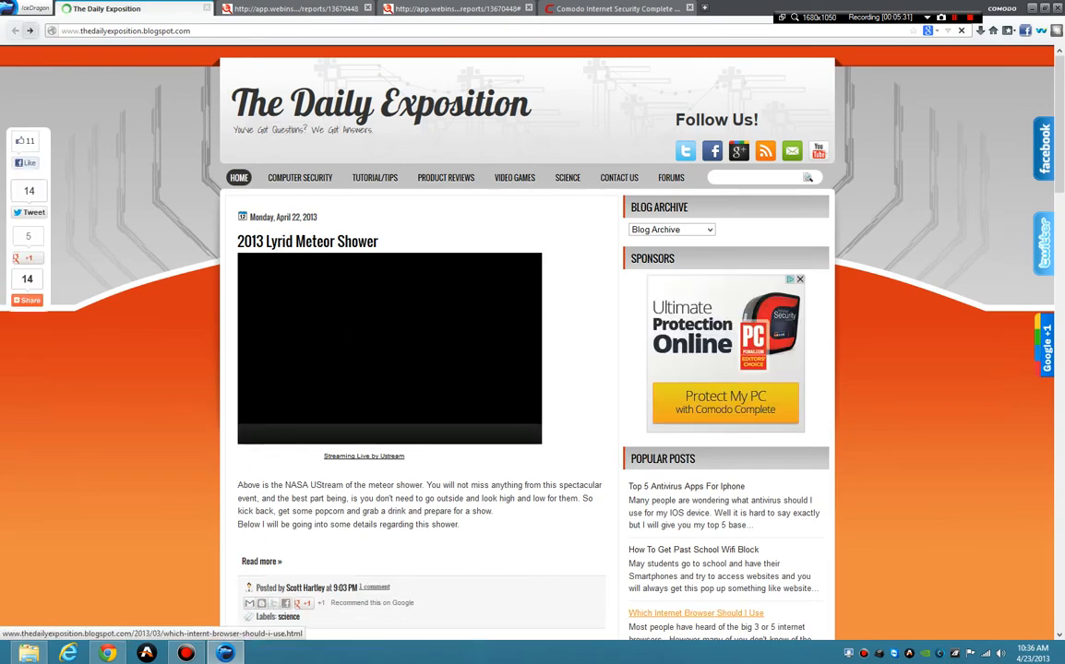
scroll(down, 3)
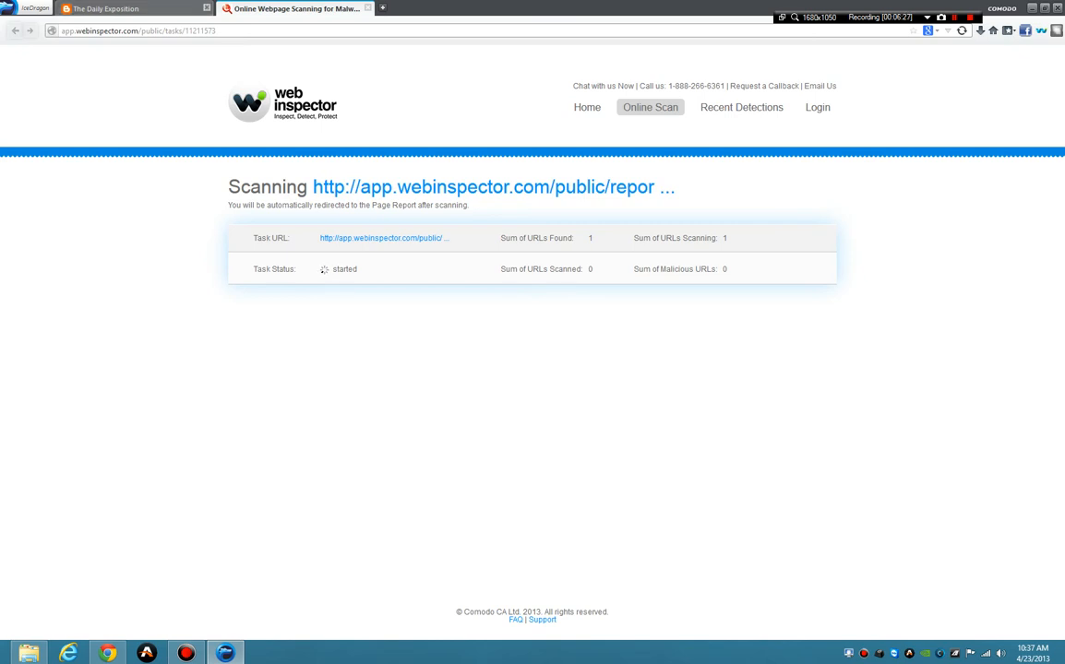
Return to The Daily Exposition blog tab after the clean scan and bring up the IceDragon menu.
click(129, 30)
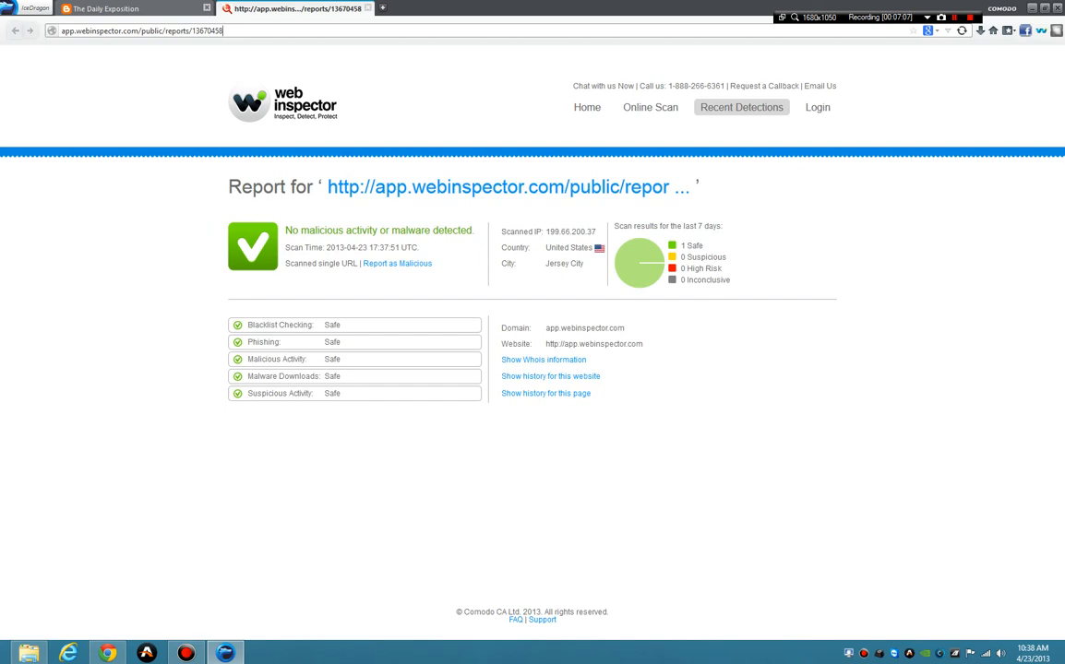
click(107, 7)
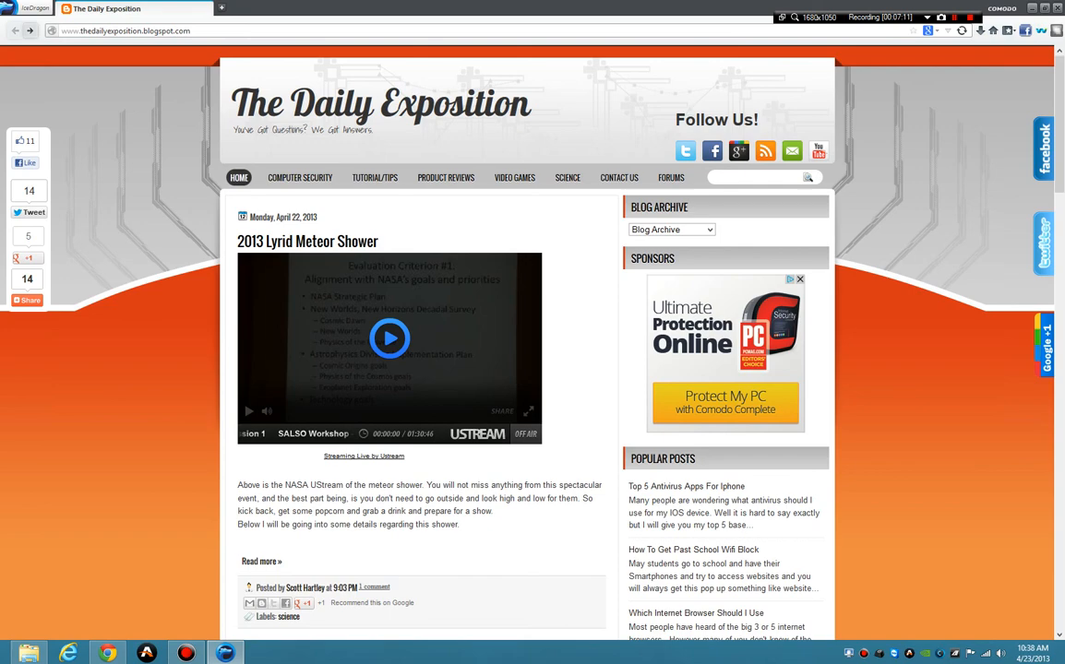
scroll(down, 3)
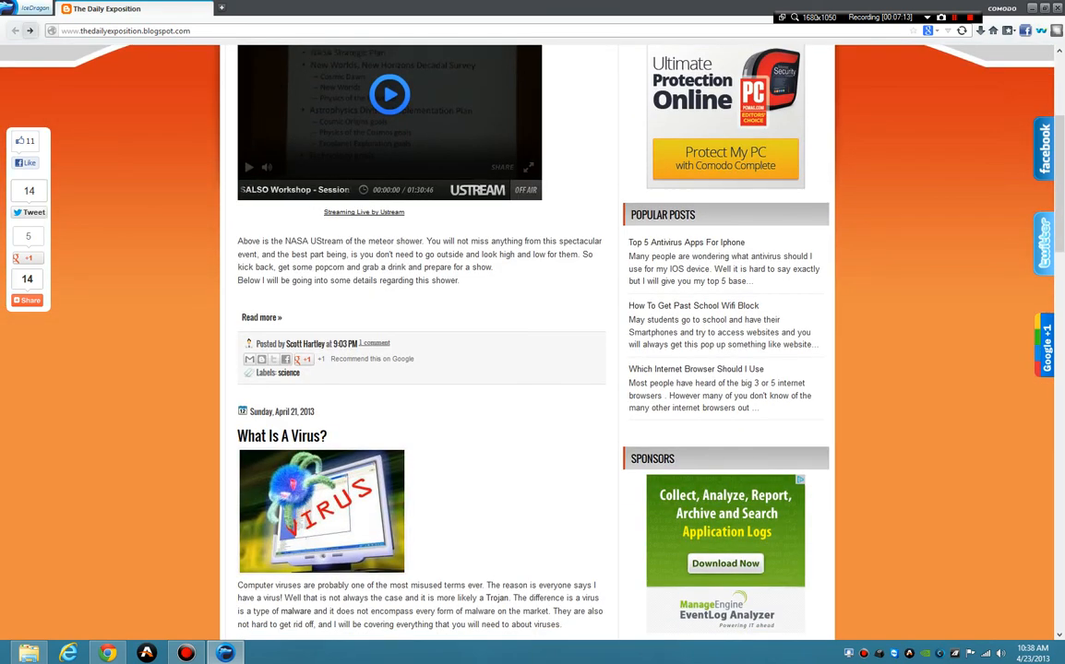
click(34, 7)
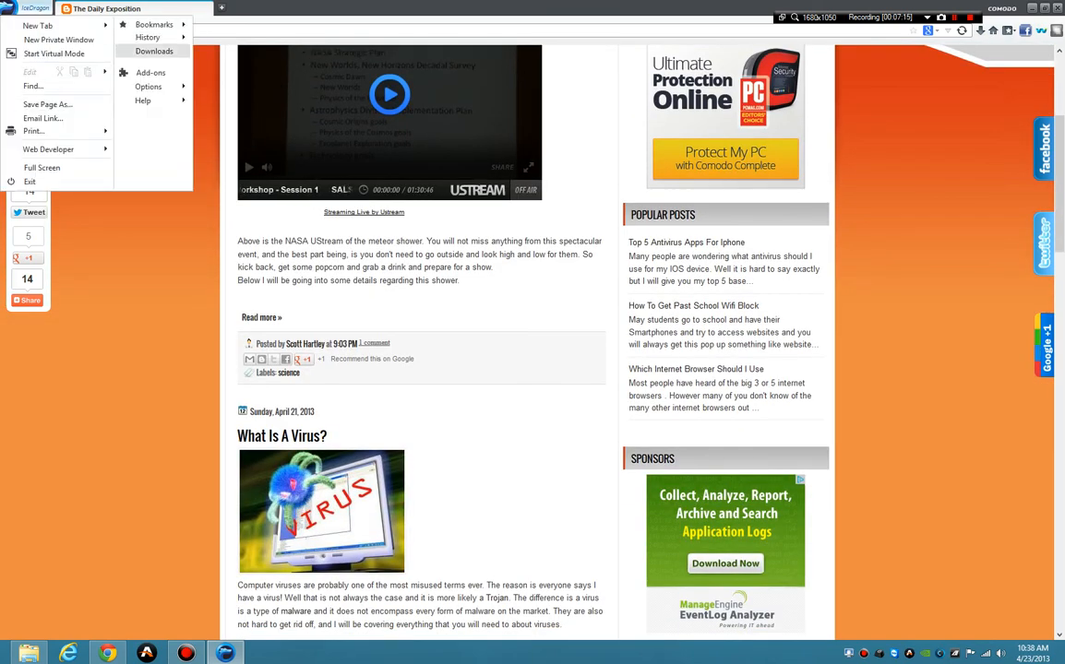
Review the Options window's Security, Applications, Tabs and Advanced settings.
click(147, 87)
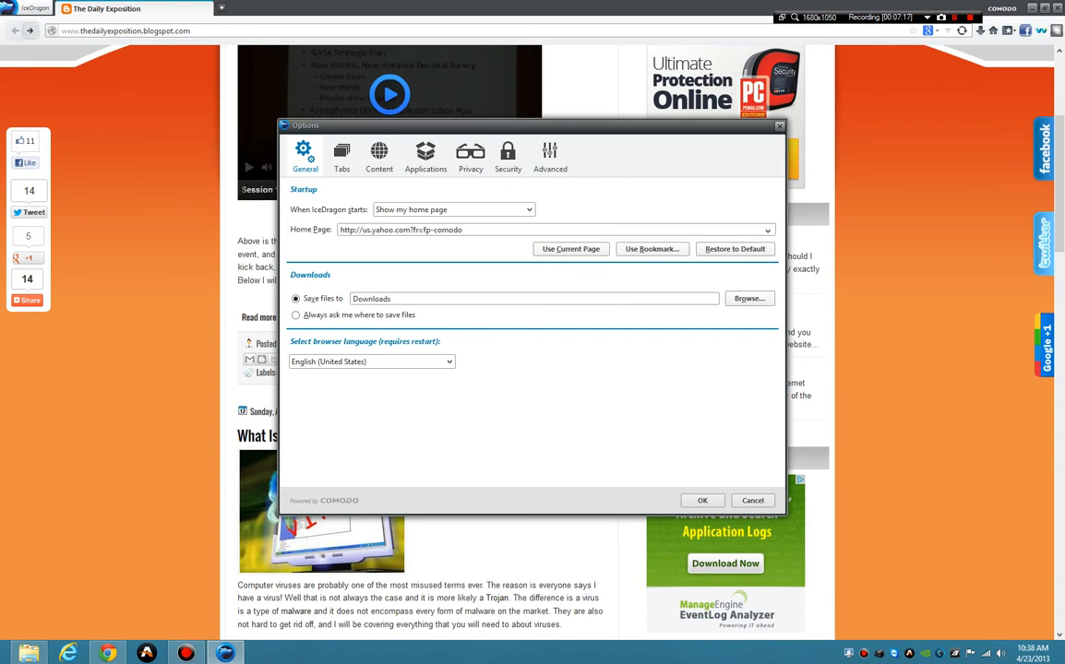
click(507, 151)
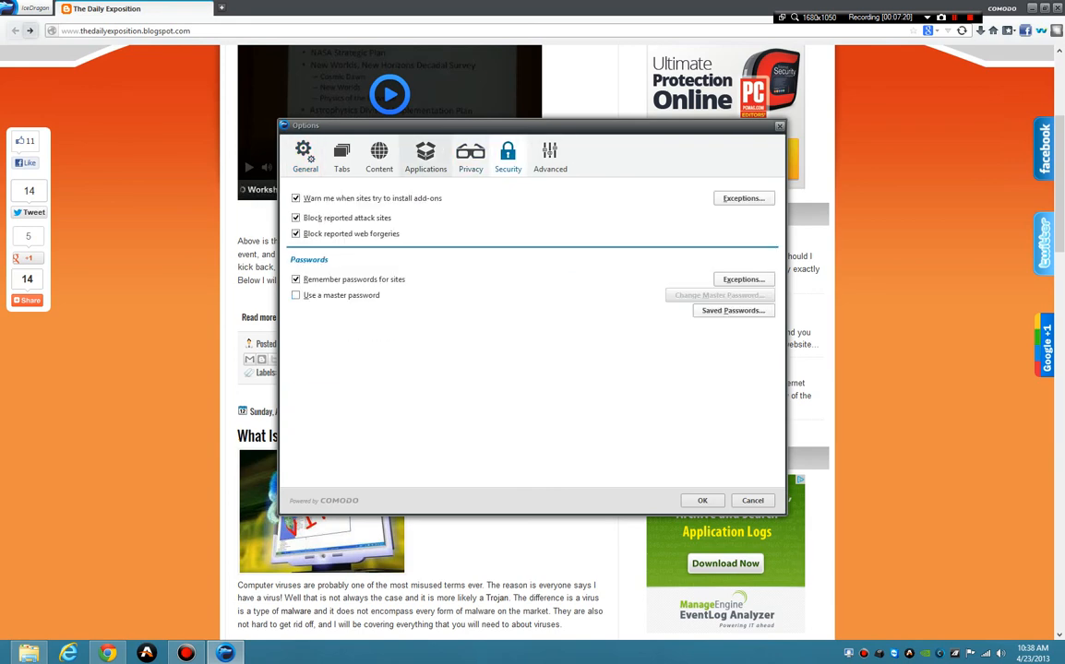
click(425, 155)
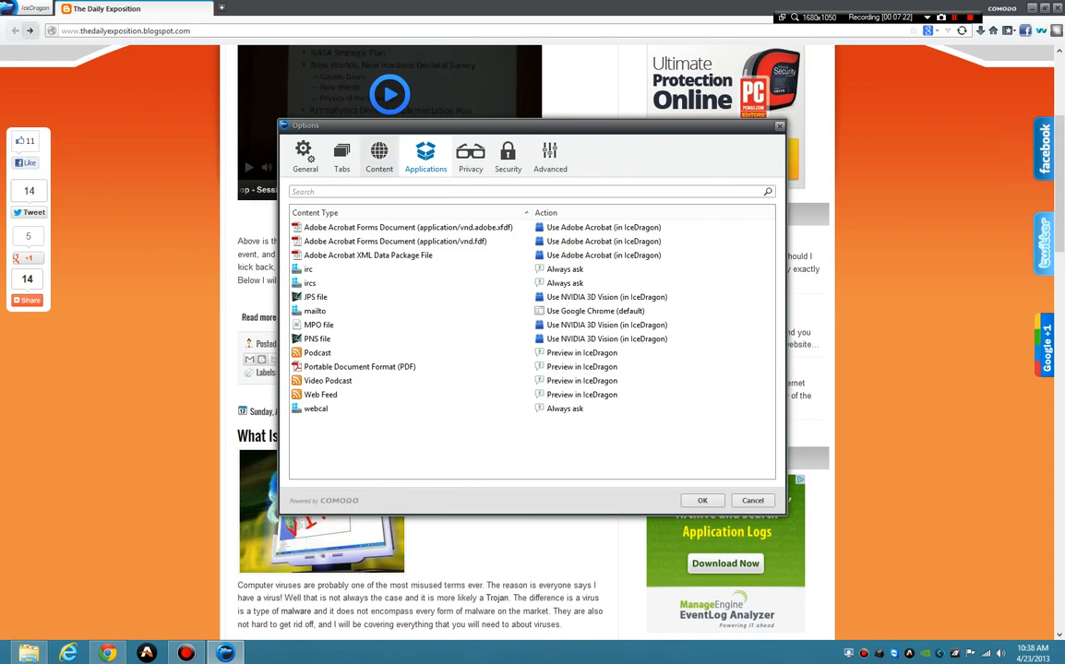
click(342, 155)
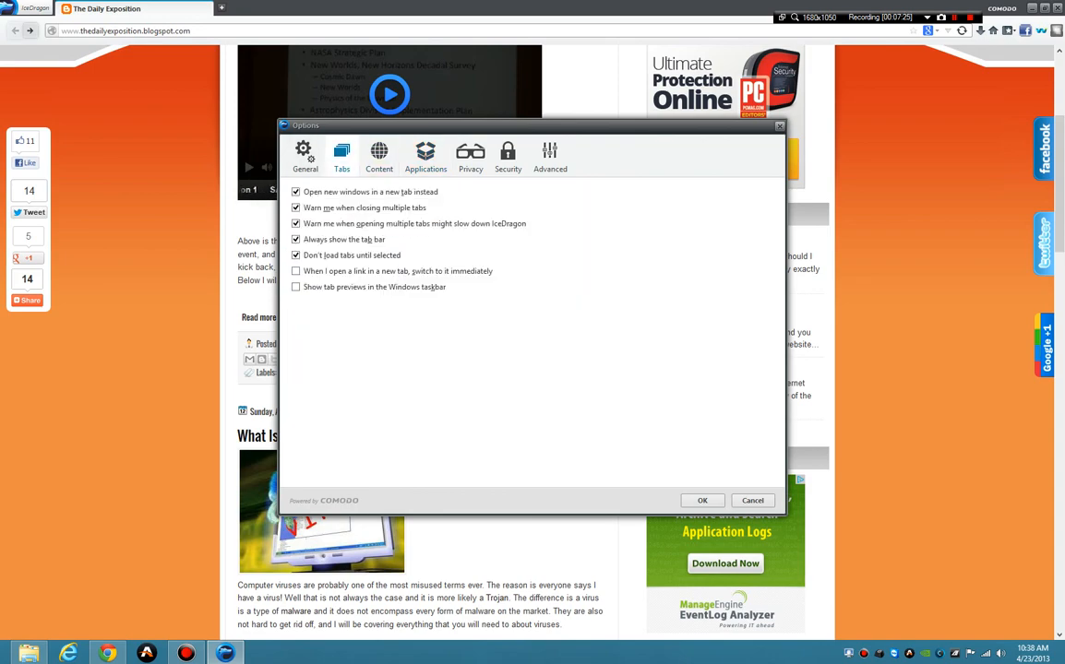
click(550, 155)
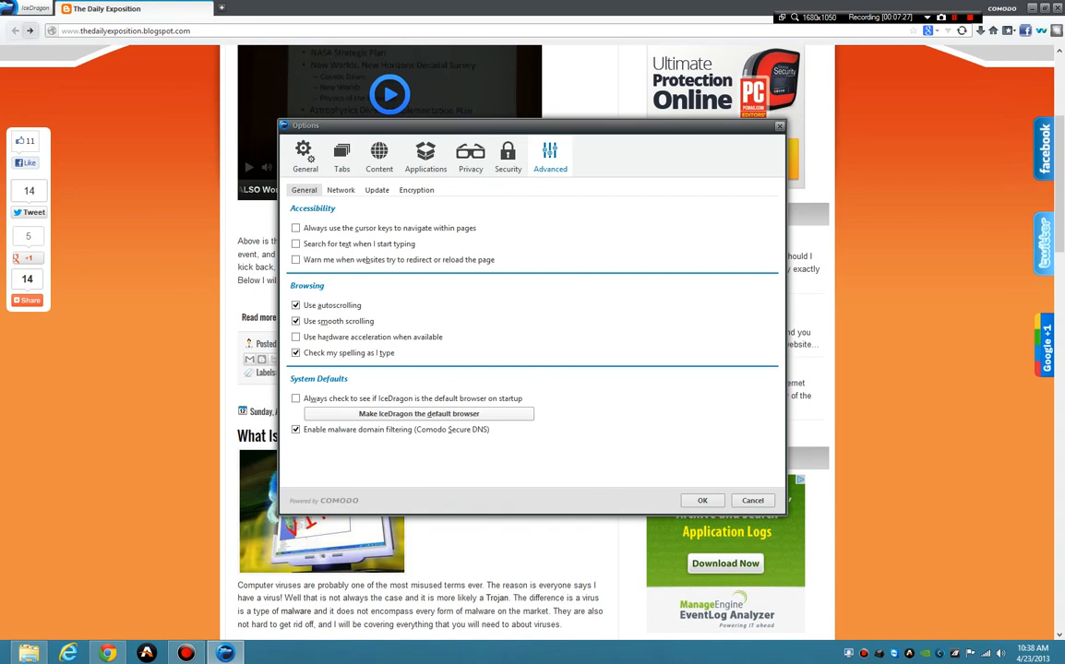